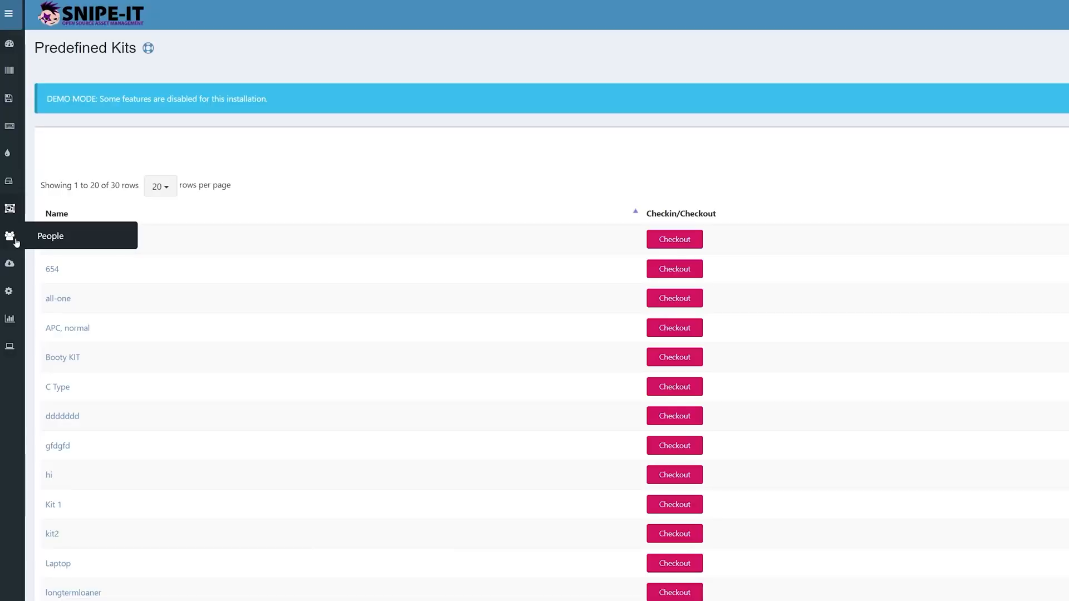
View Snipe-IT's Current Users list of 140 people via the People sidebar entry
left_click(9, 236)
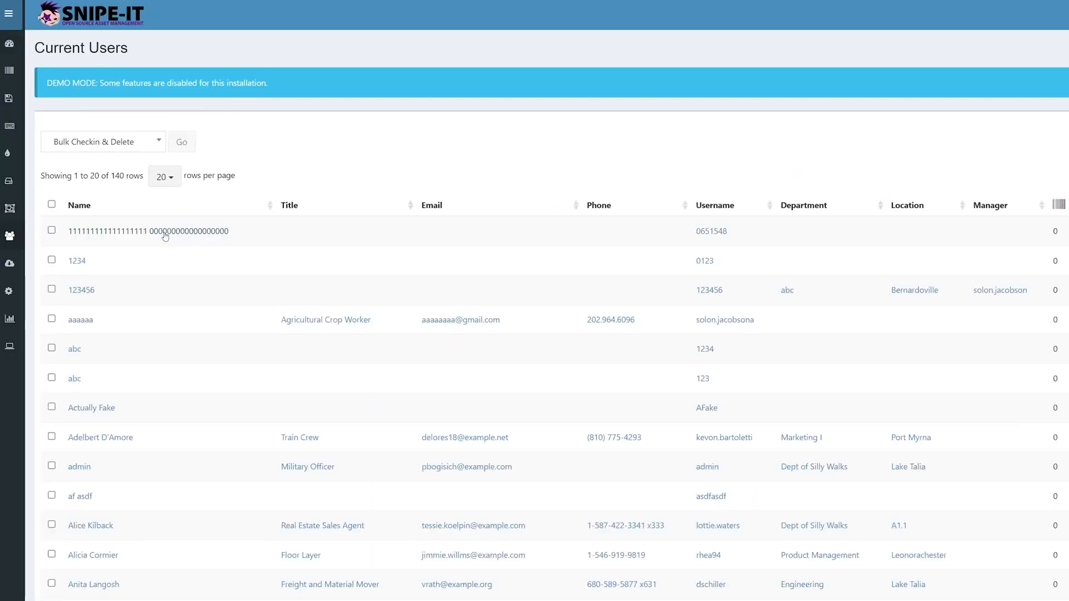
scroll("down", 3)
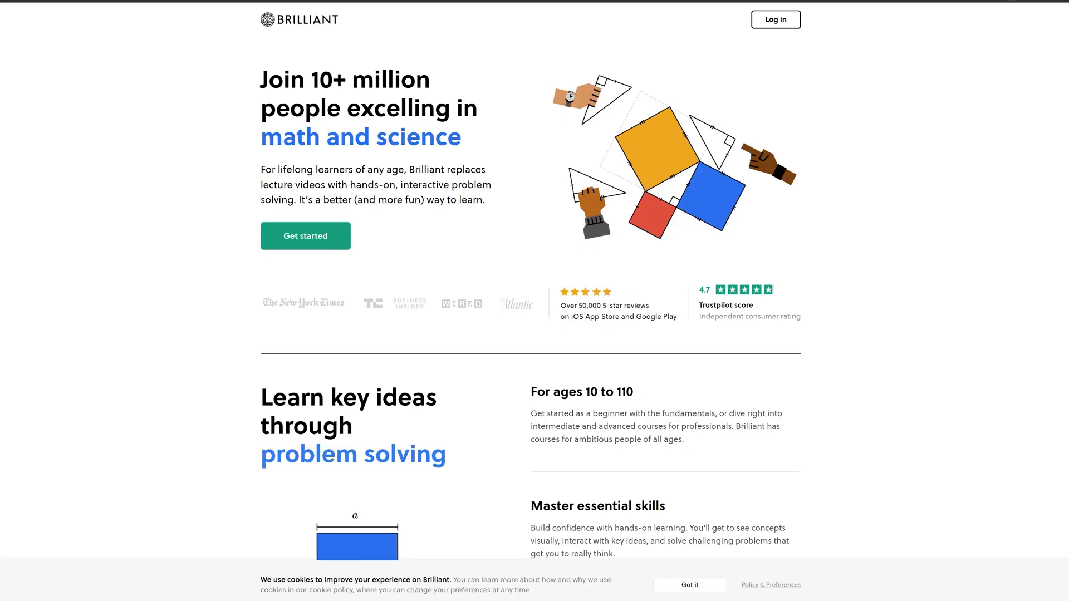
Start Brilliant's Algebra I course, enter the Balancing Scales lesson and check a circle-weight answer
left_click(434, 16)
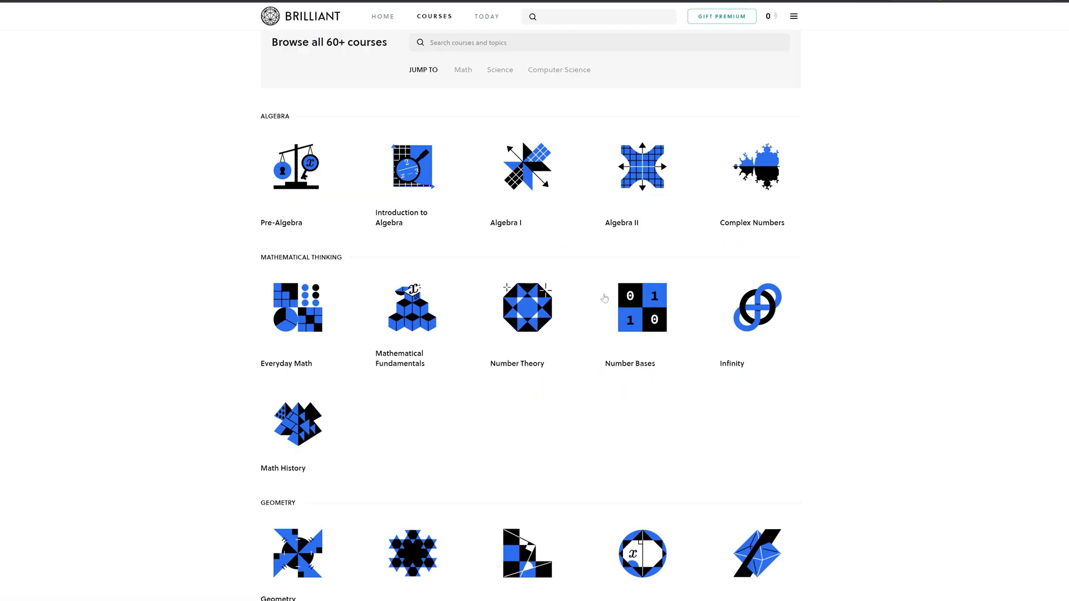
left_click(526, 167)
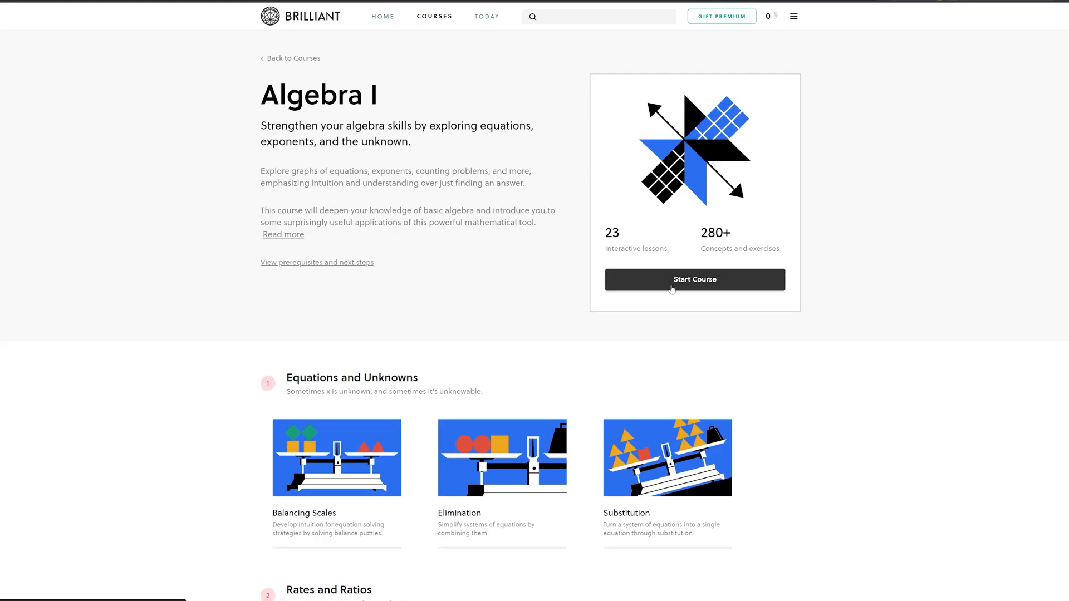
left_click(694, 280)
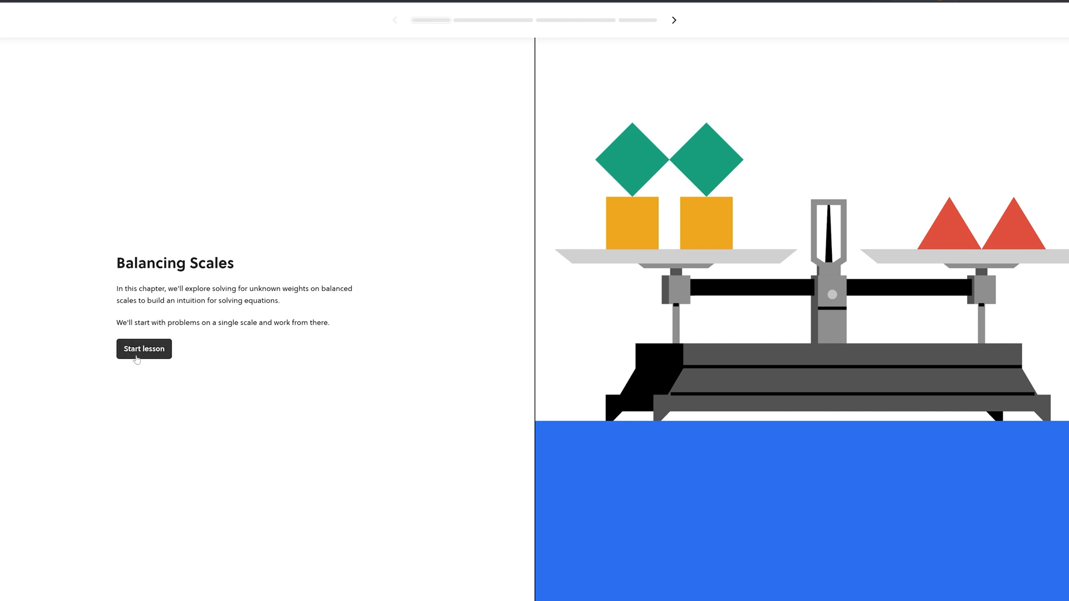
left_click(144, 348)
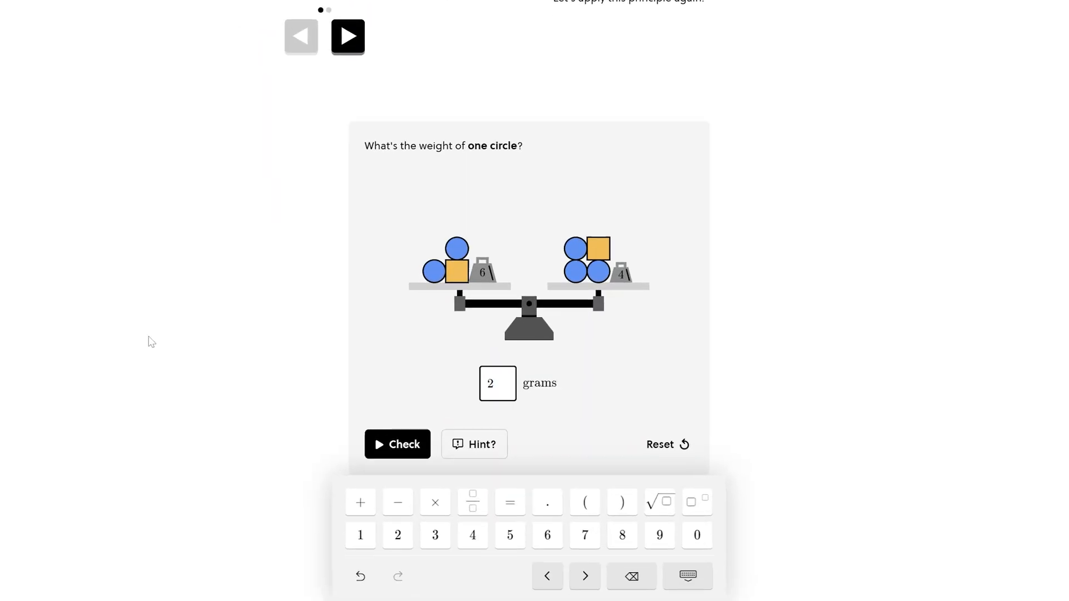
left_click(398, 444)
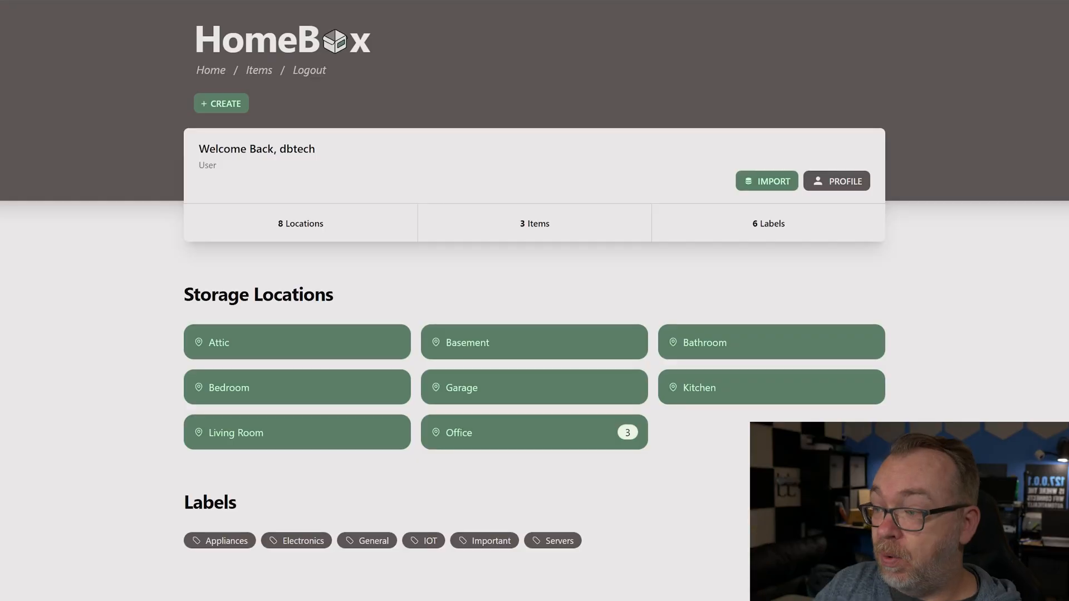
mouse_move(541, 467)
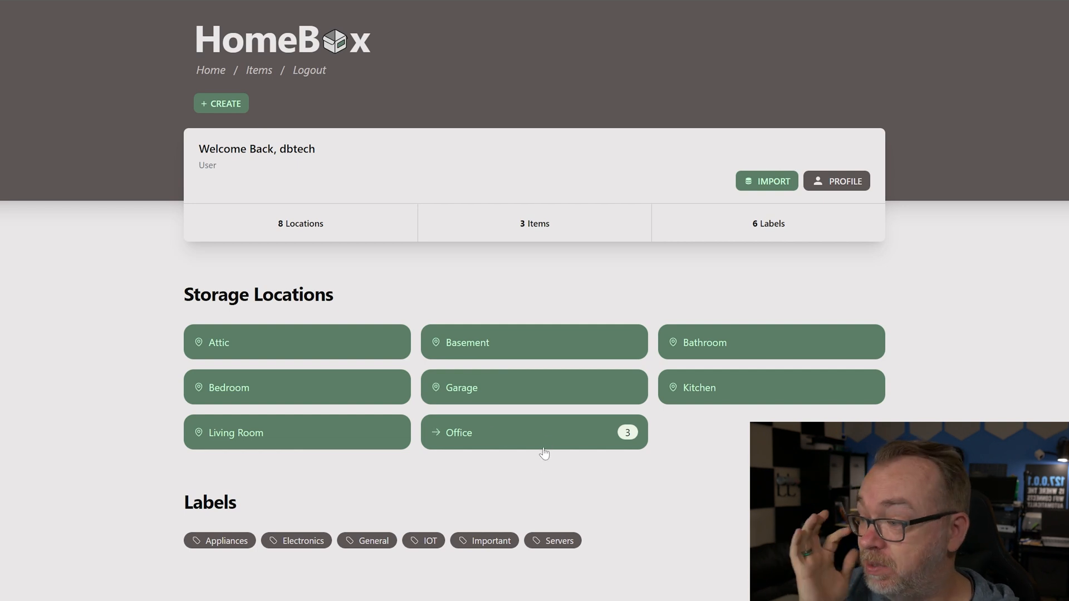
mouse_move(517, 446)
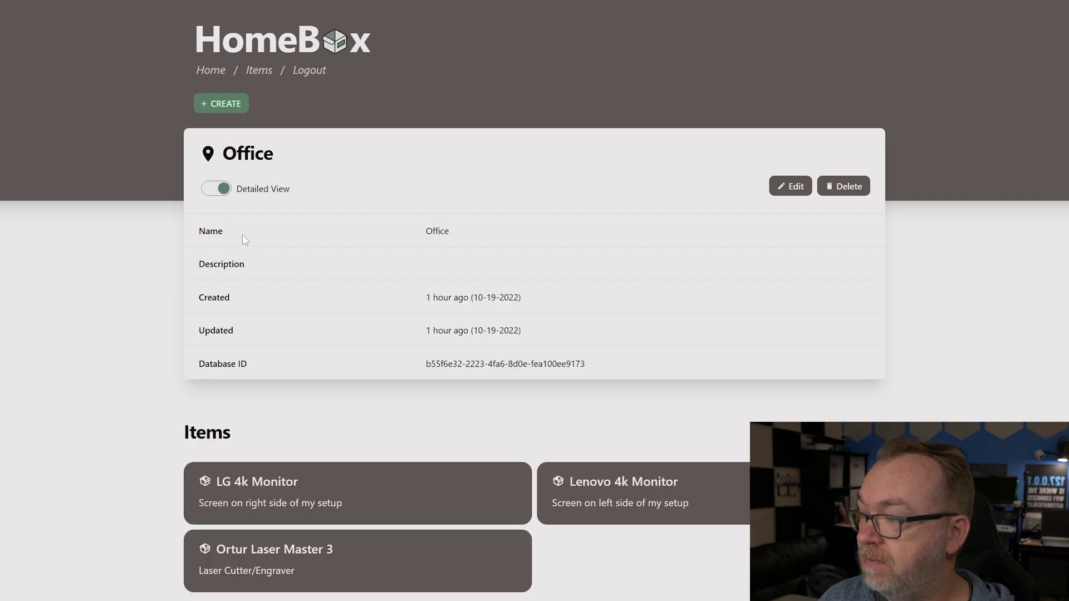
mouse_move(291, 274)
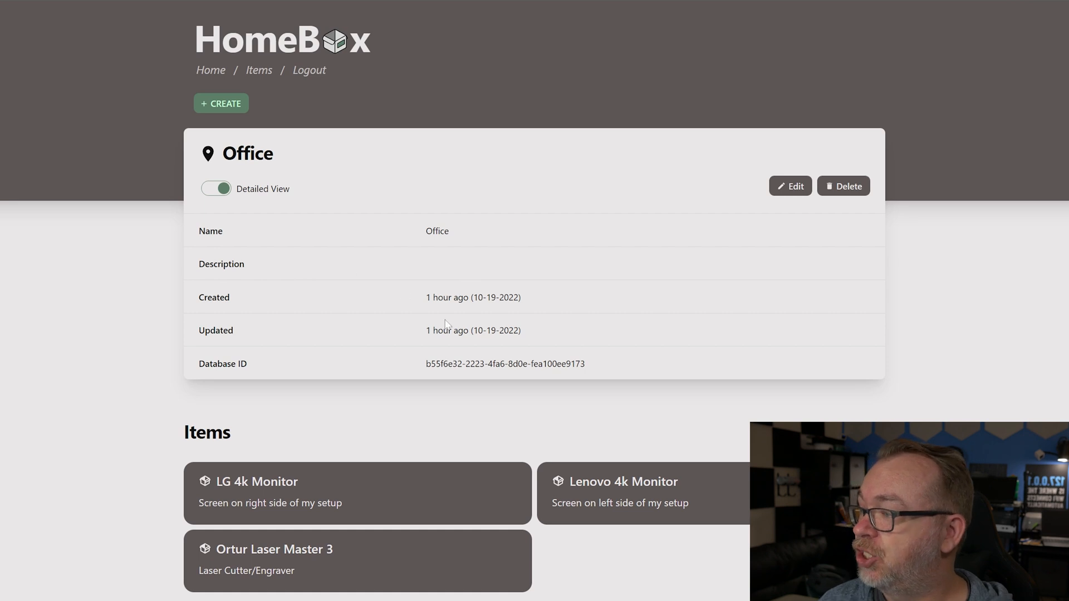
mouse_move(423, 372)
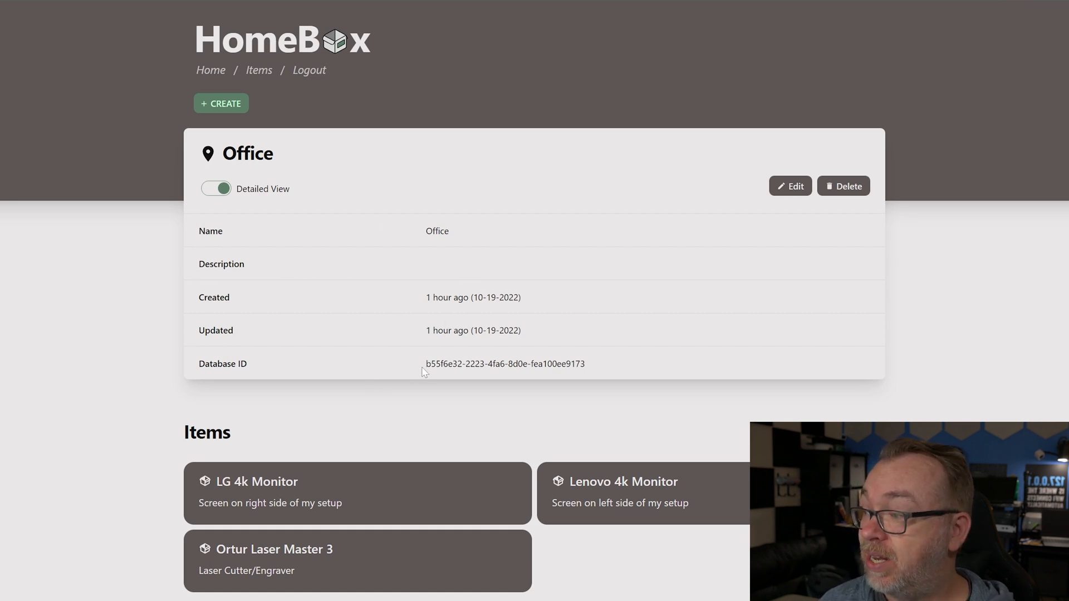
Hide Office details and review the LG 4k Monitor's purchase, warranty and sold sections
left_click(216, 188)
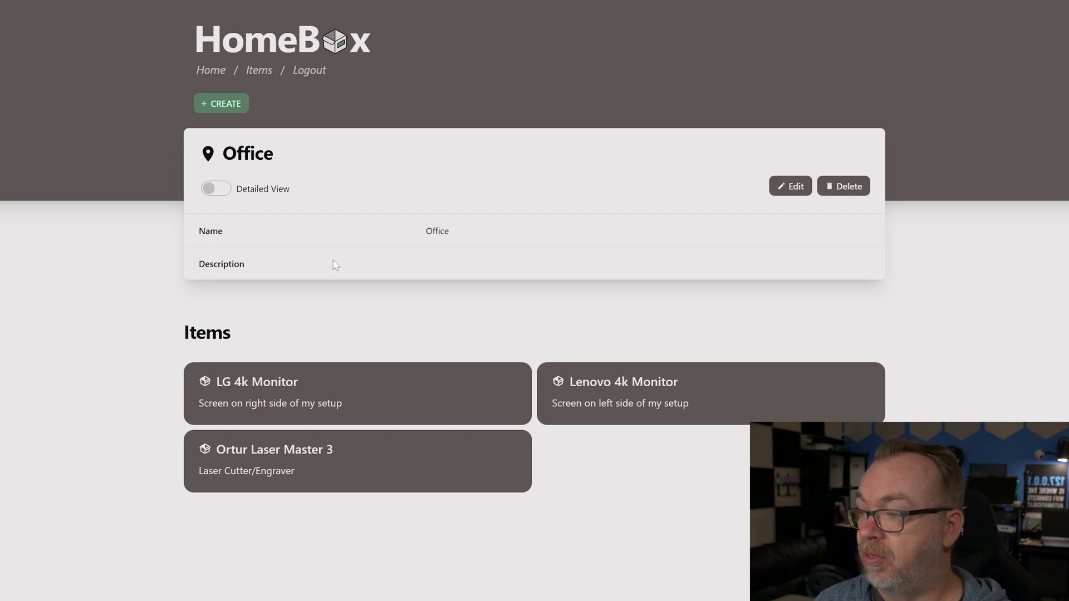
mouse_move(533, 504)
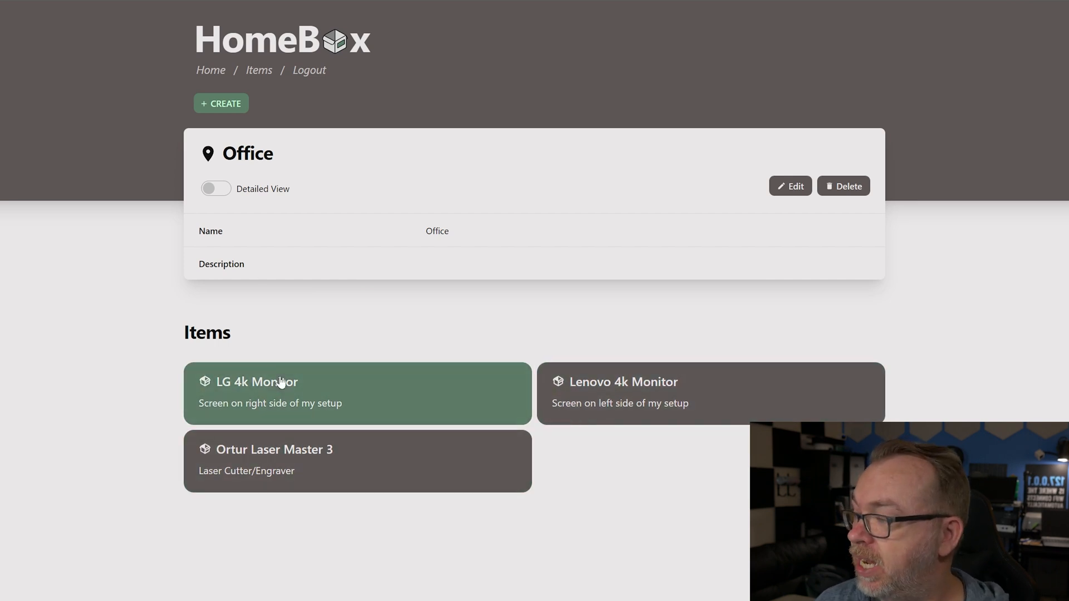
left_click(258, 392)
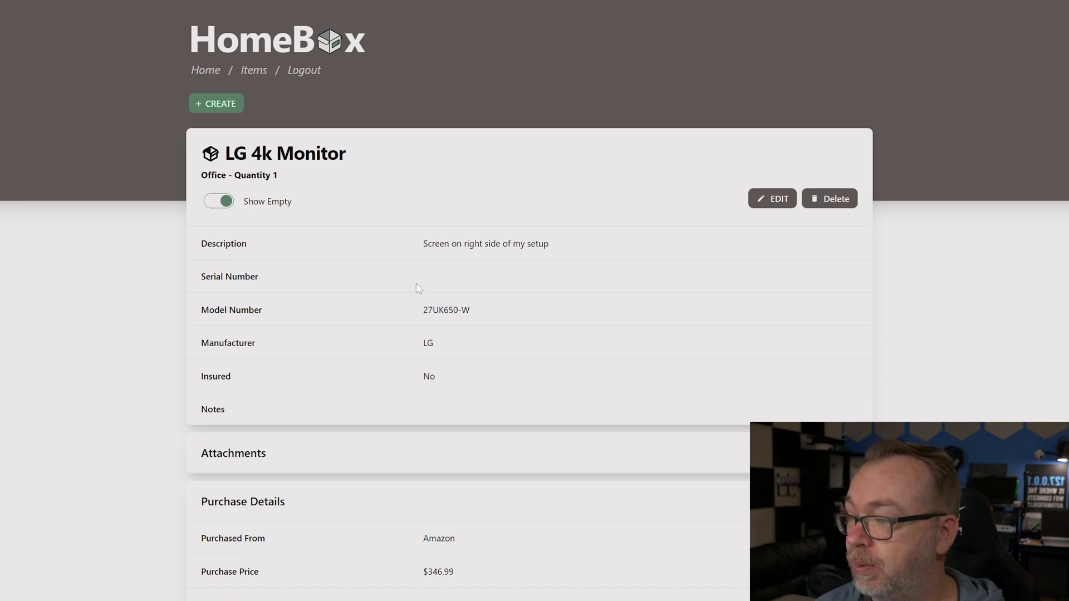
mouse_move(428, 290)
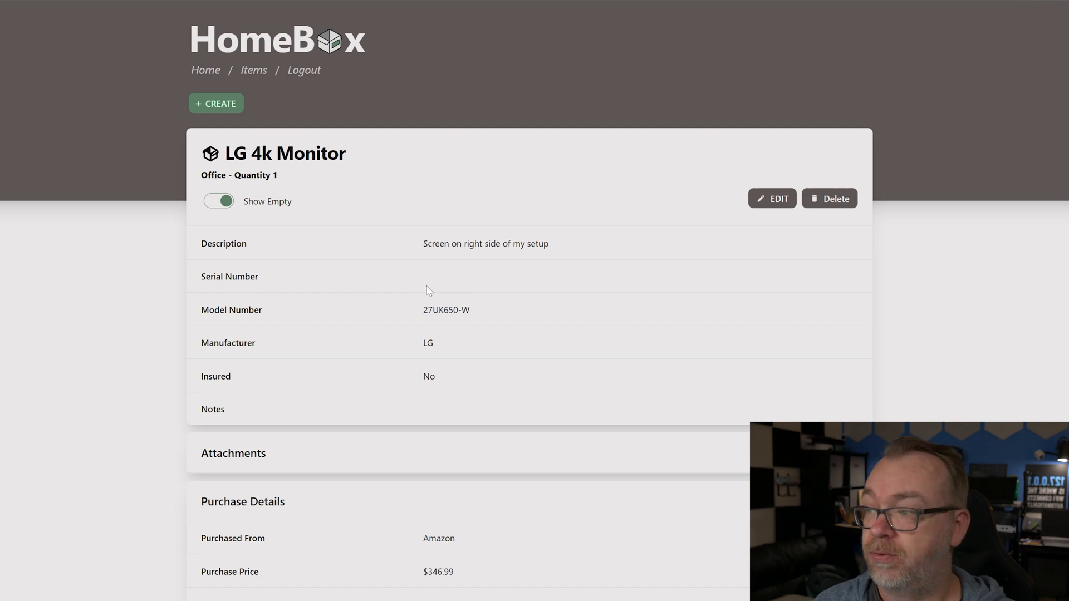
mouse_move(424, 380)
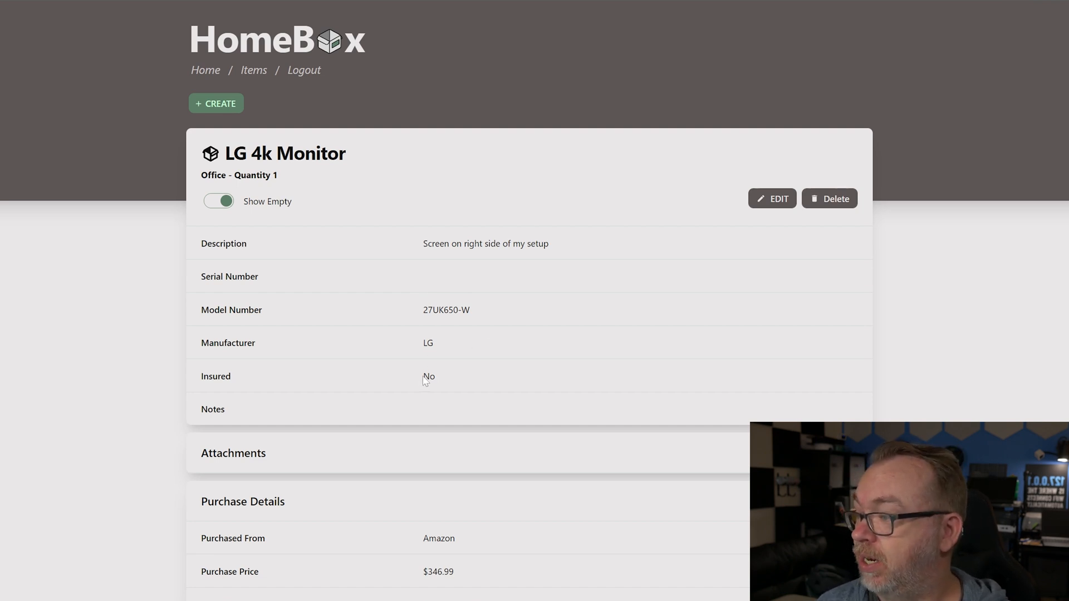
scroll("down", 3)
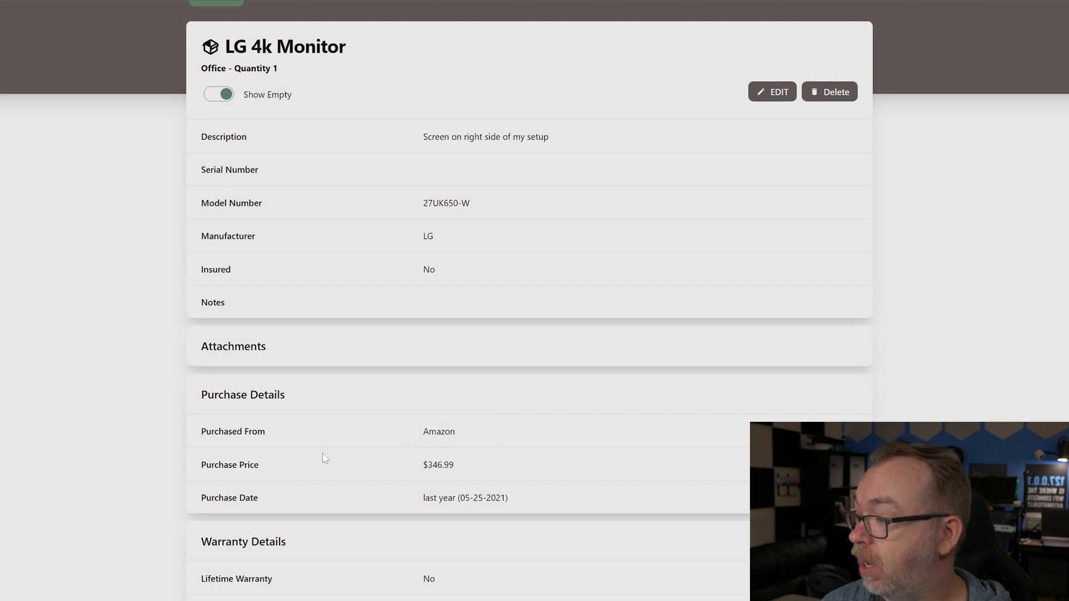
scroll("down", 3)
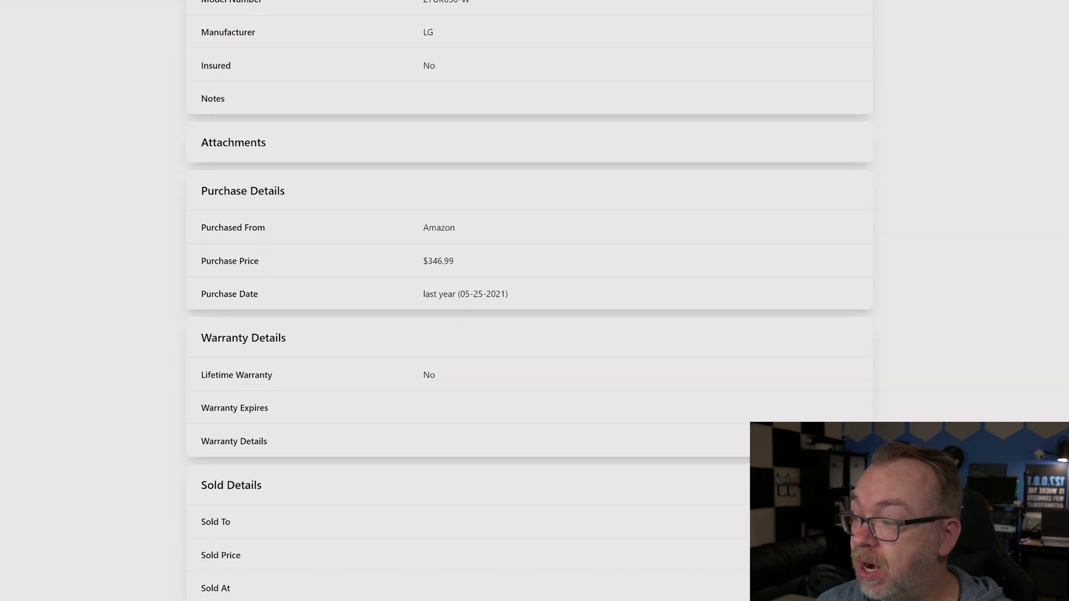
scroll("down", 3)
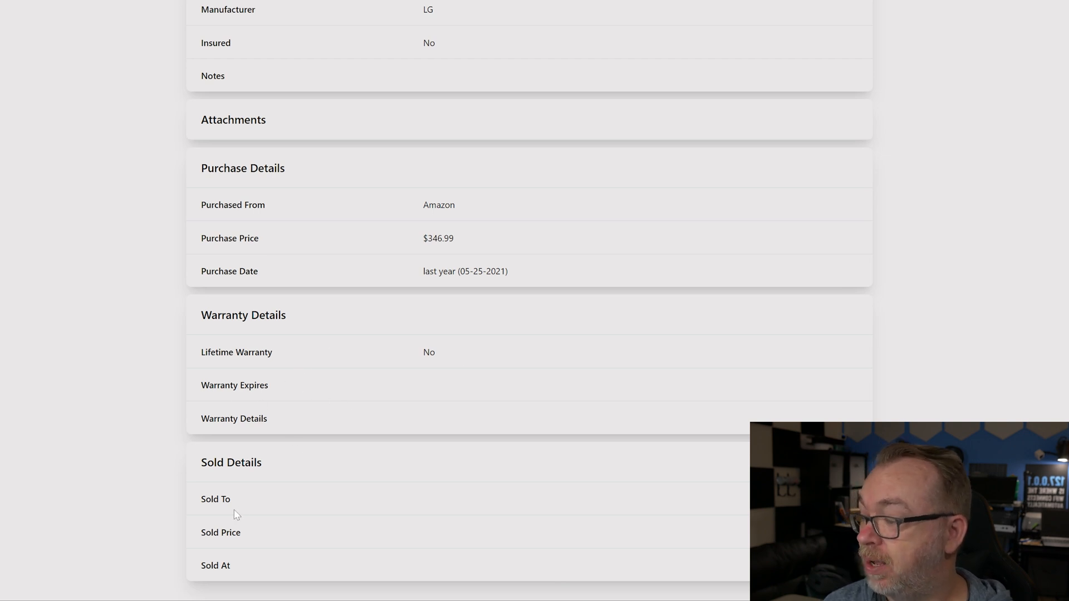
mouse_move(328, 459)
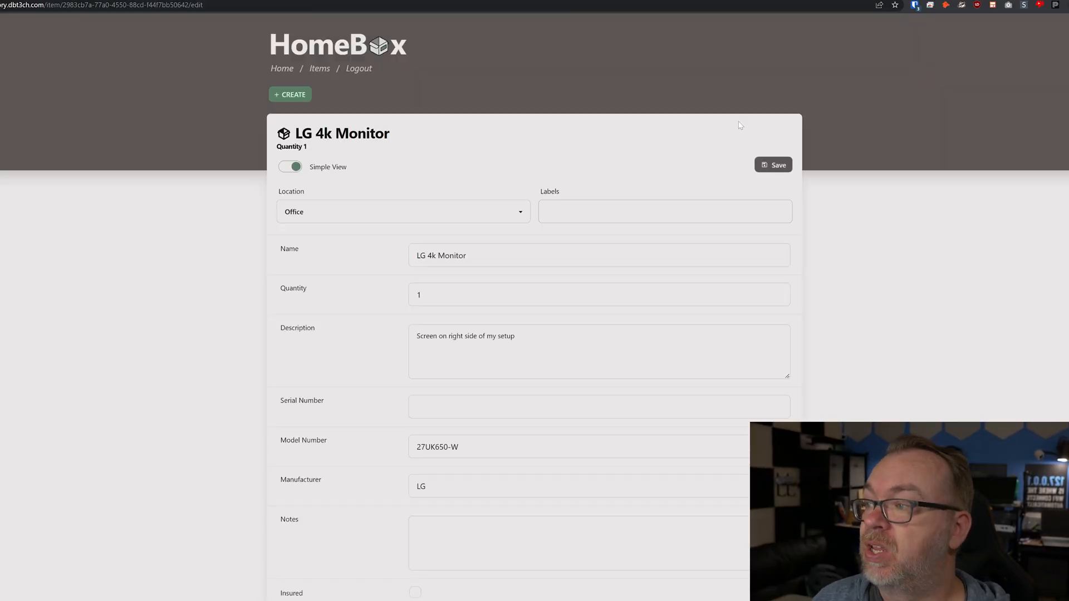
mouse_move(291, 167)
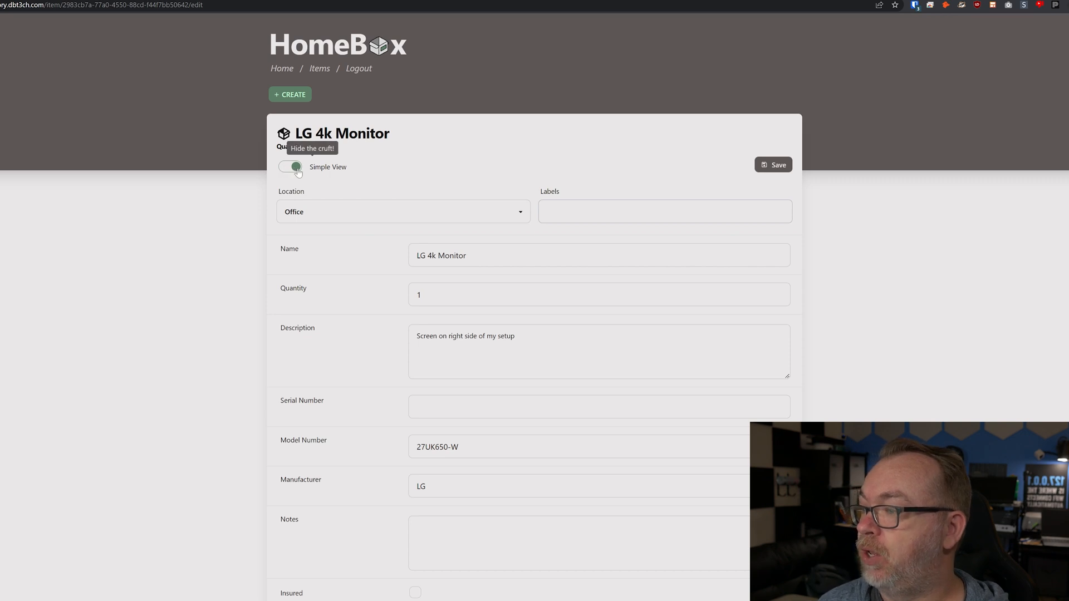
Use the full edit form and tag the LG 4k Monitor with the Electronics label
left_click(288, 167)
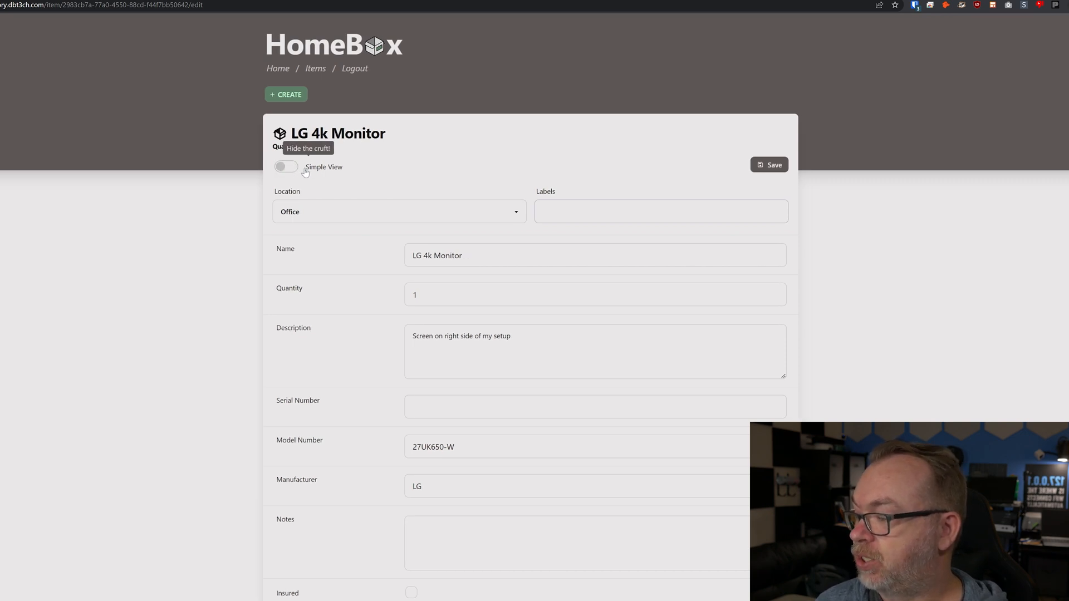
mouse_move(290, 216)
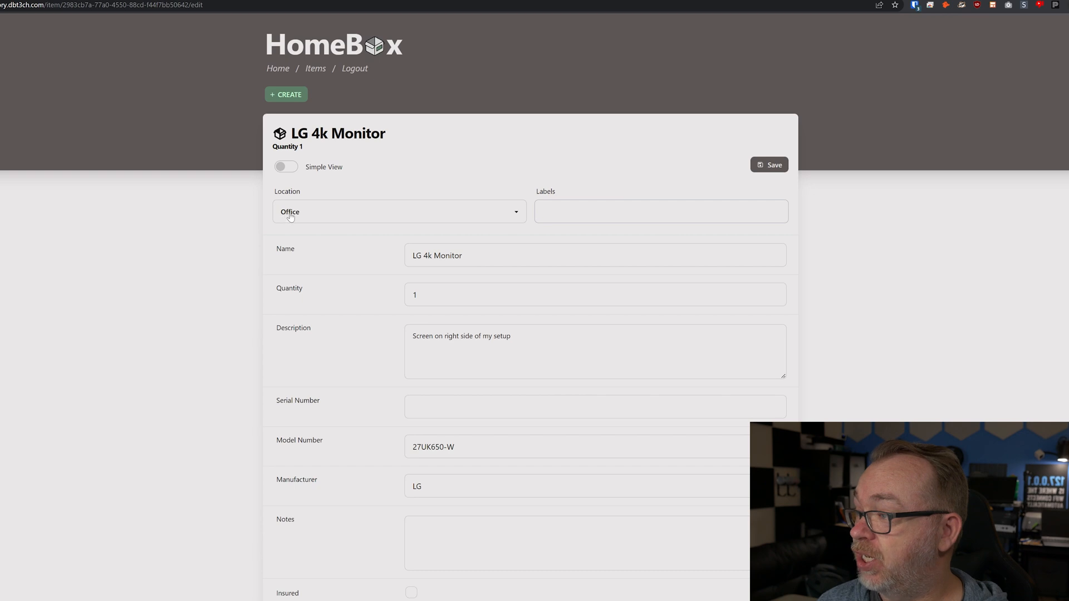
left_click(399, 211)
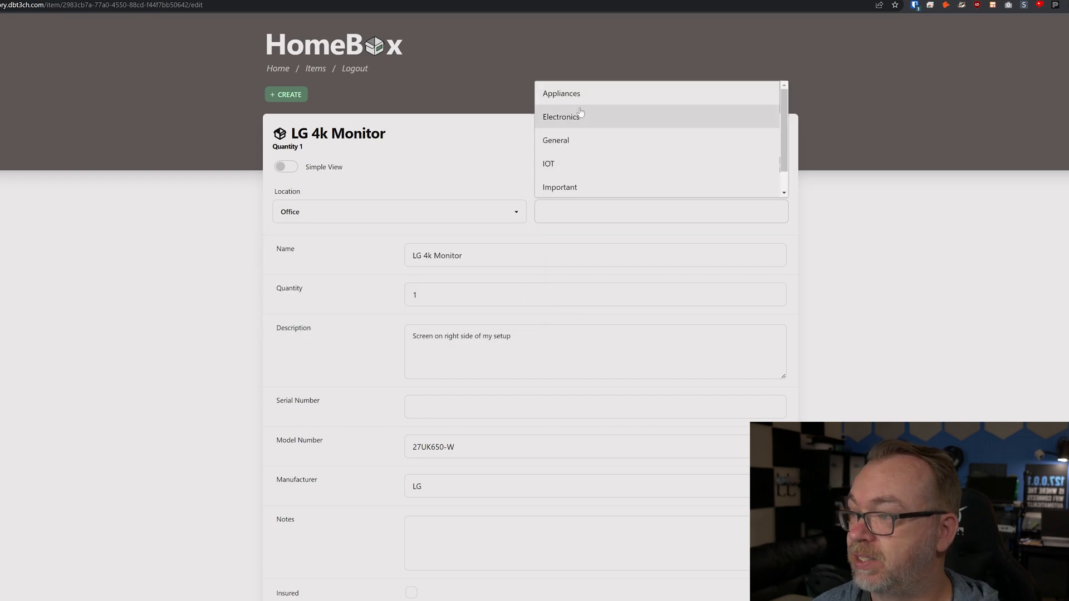
left_click(562, 117)
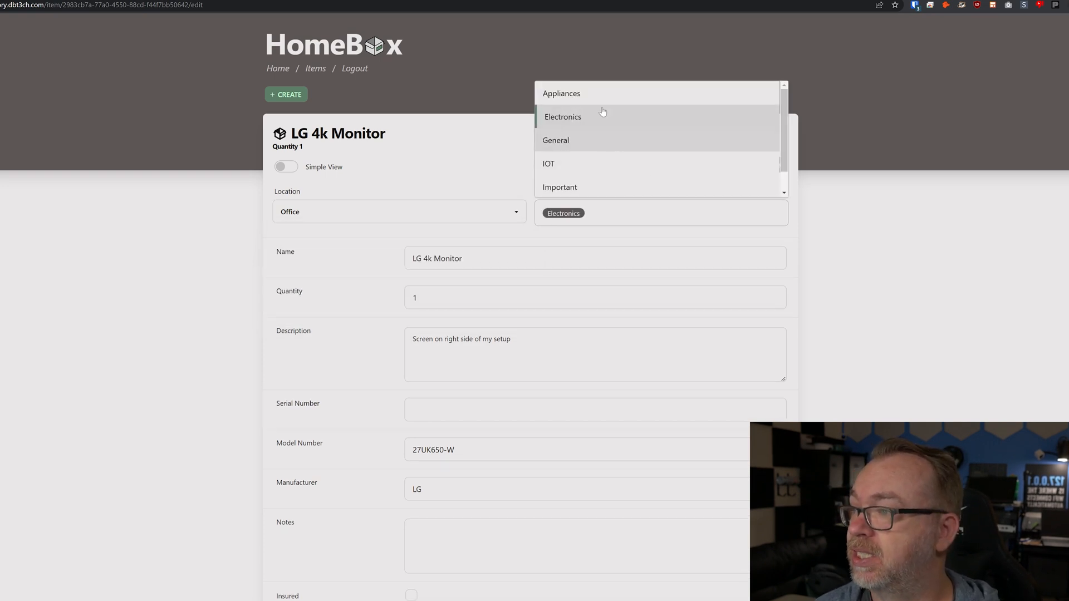
scroll("down", 3)
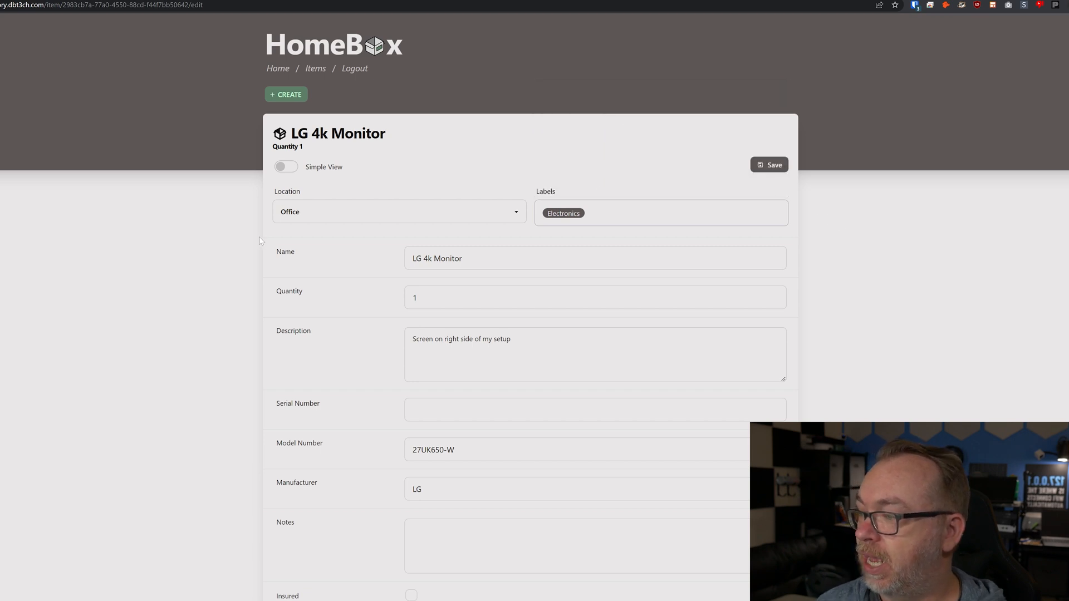
mouse_move(396, 336)
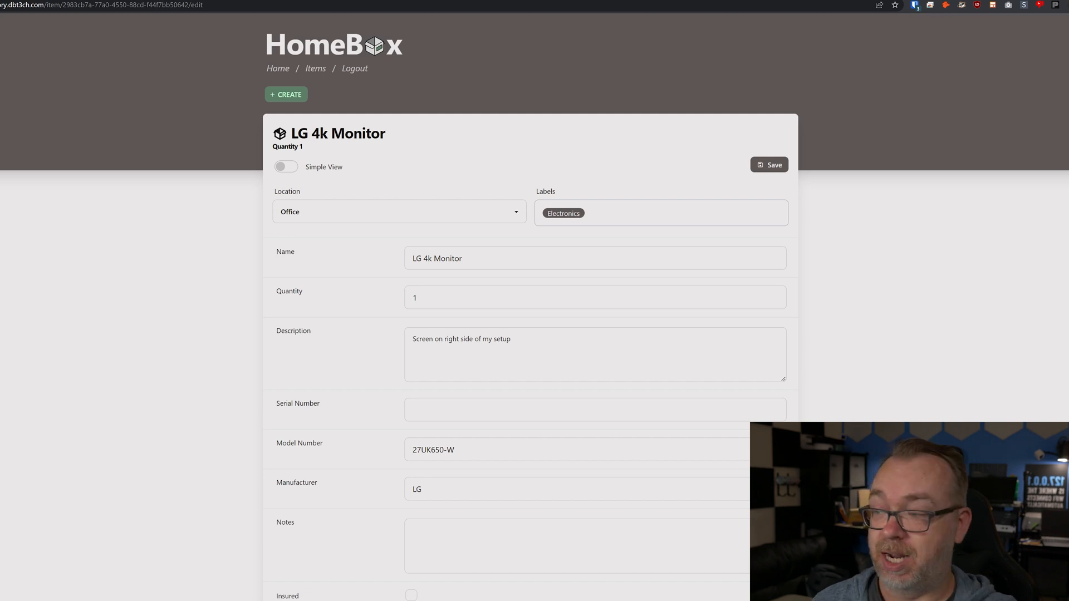
Review the serial number, attachments, purchase, warranty and sold sections of the edit form
left_click(594, 410)
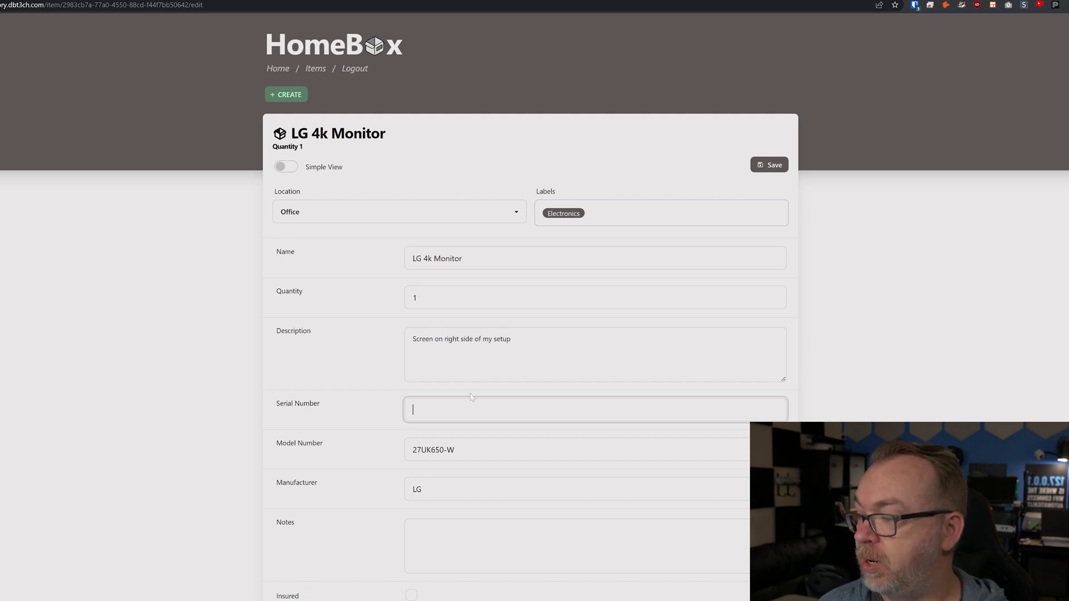
scroll("down", 3)
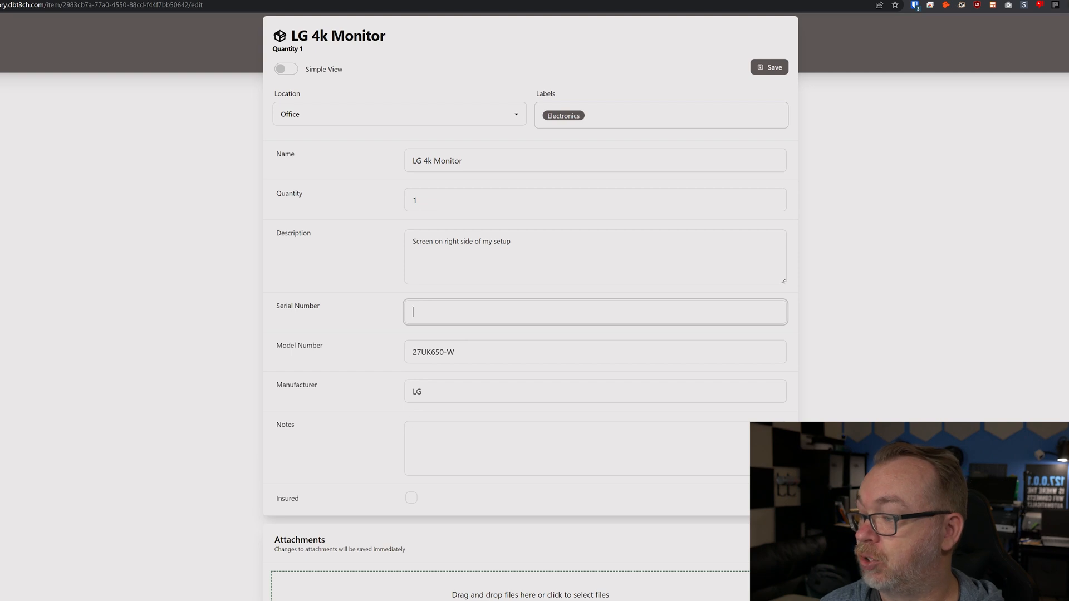
scroll("down", 3)
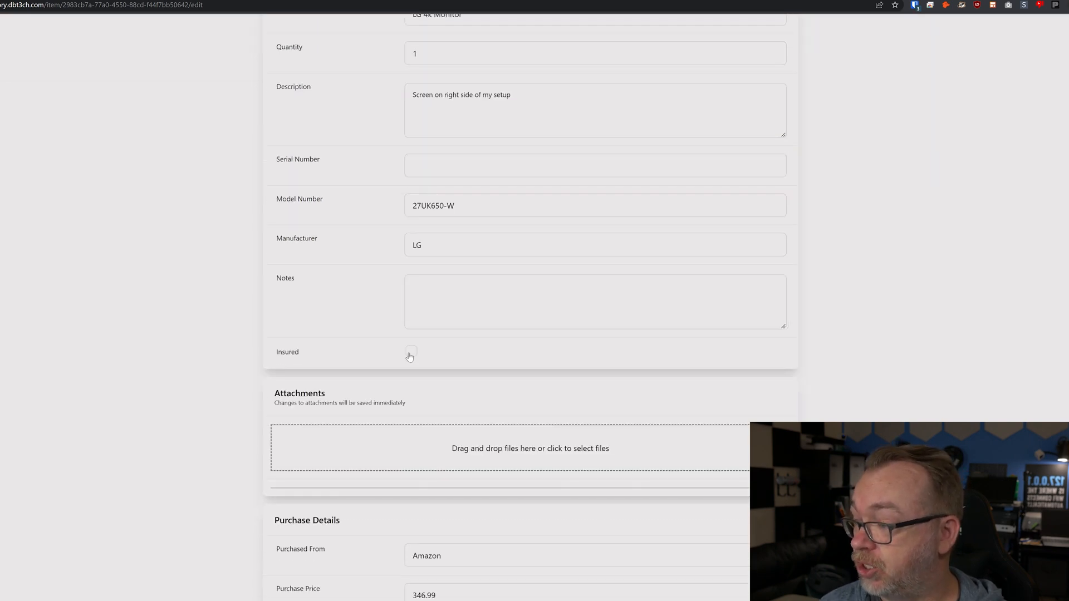
scroll("down", 3)
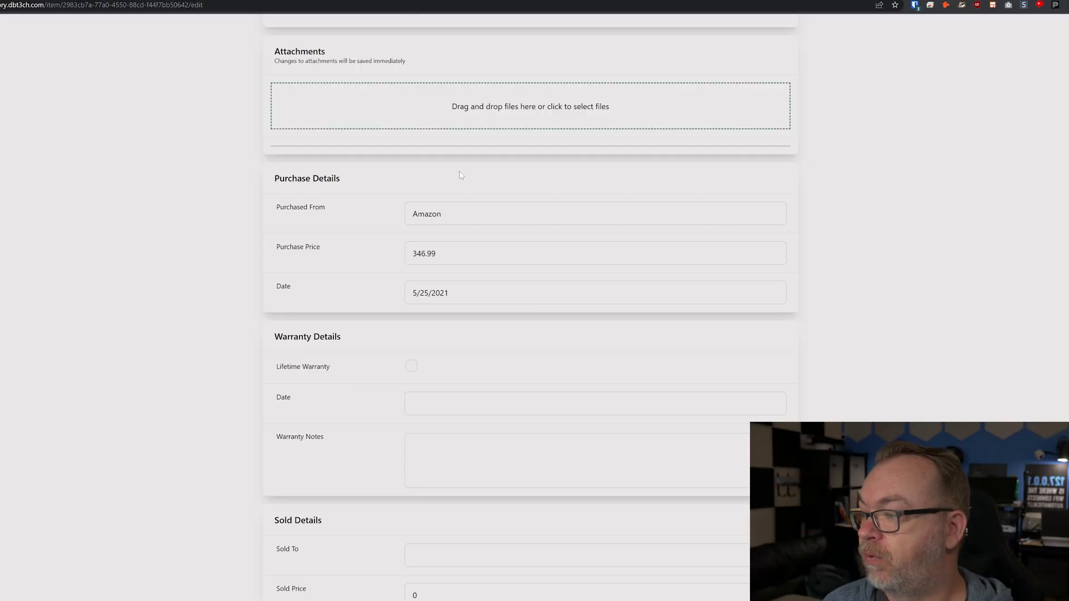
mouse_move(432, 243)
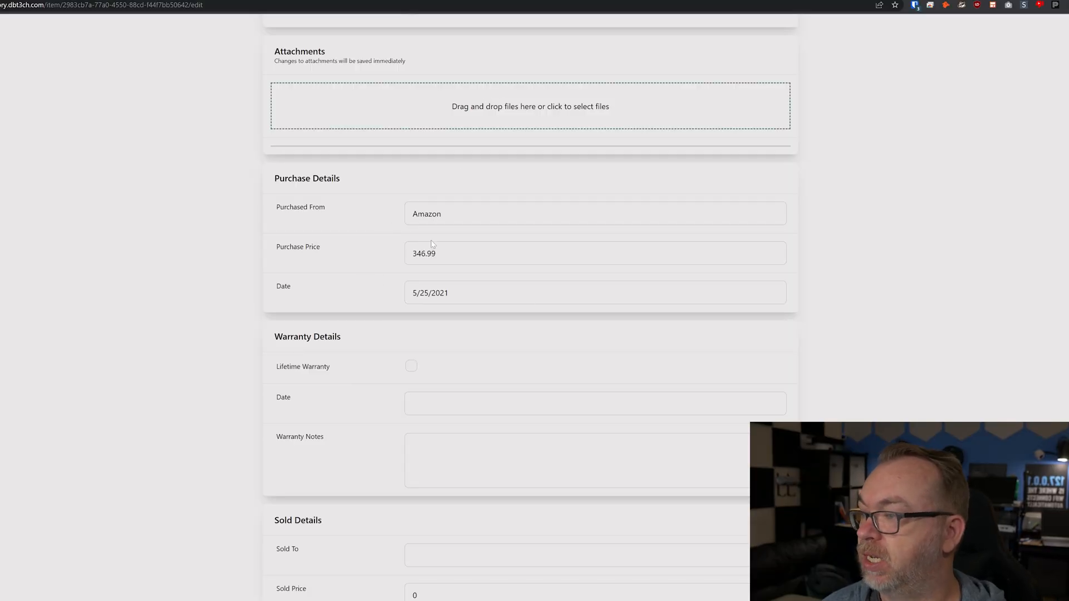
scroll("down", 3)
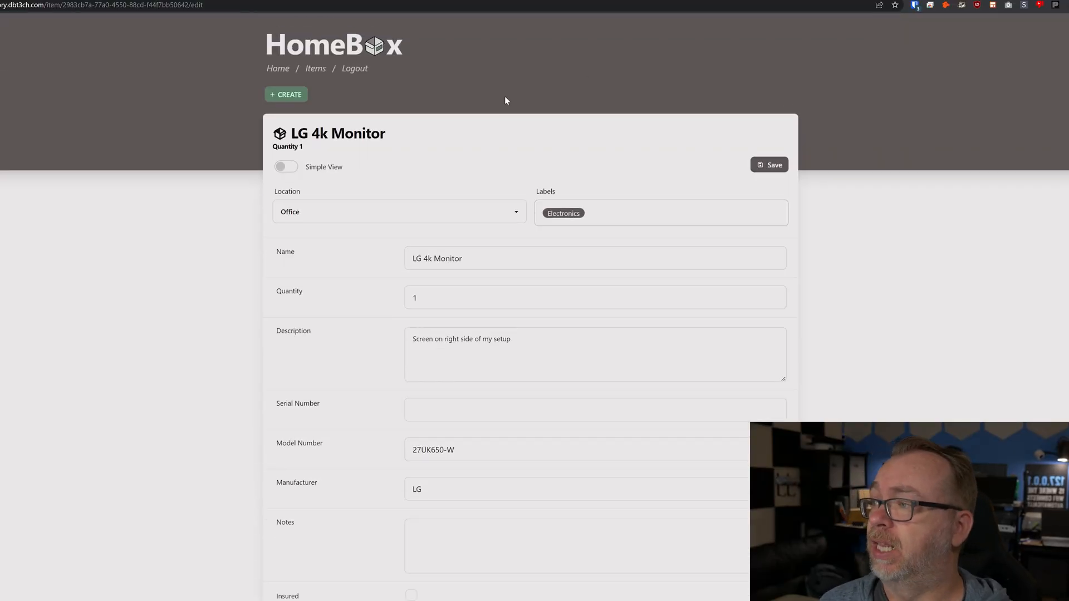
View the Electronics label listing the LG 4k Monitor, then return to the home dashboard
left_click(769, 165)
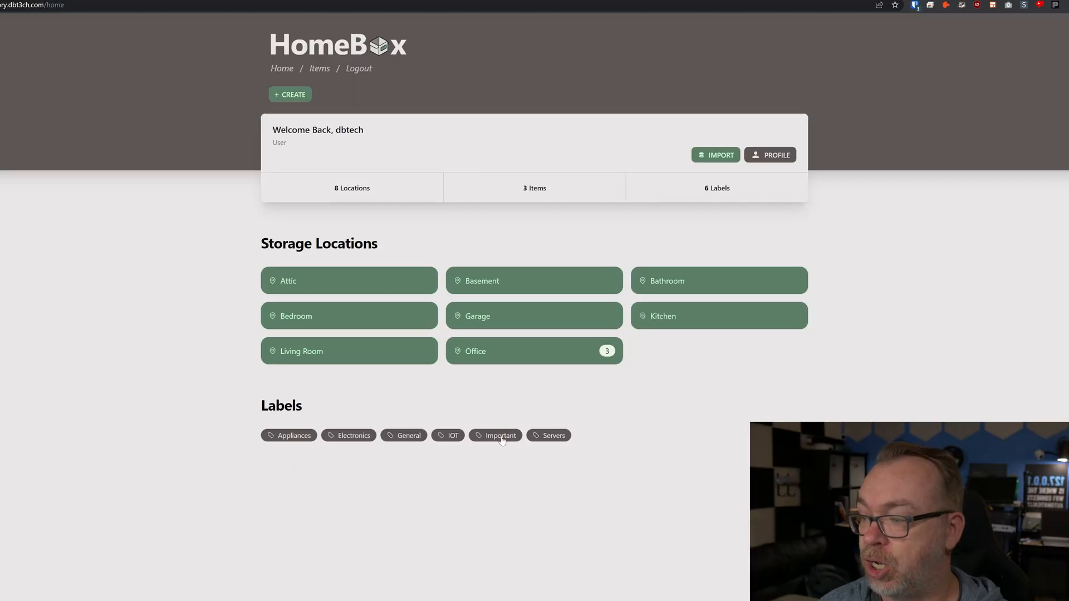
mouse_move(344, 439)
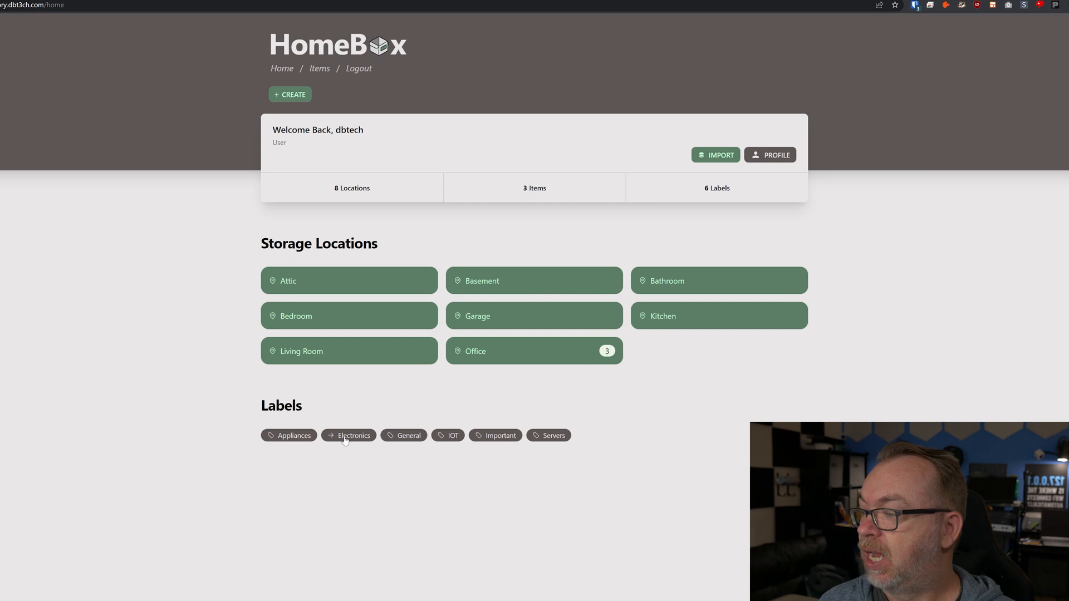
left_click(354, 435)
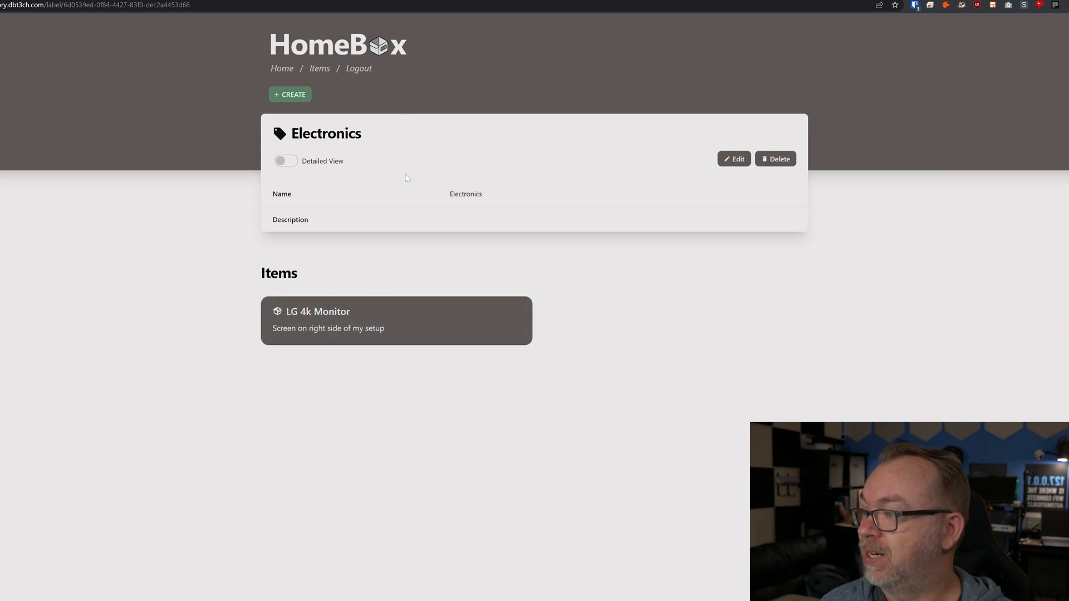
left_click(282, 69)
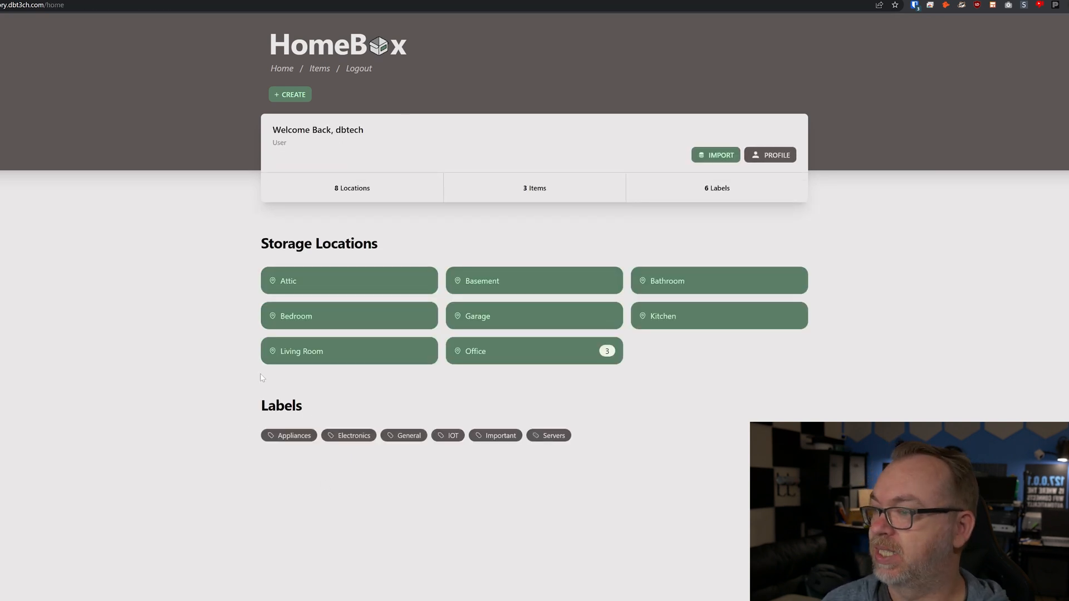
mouse_move(715, 156)
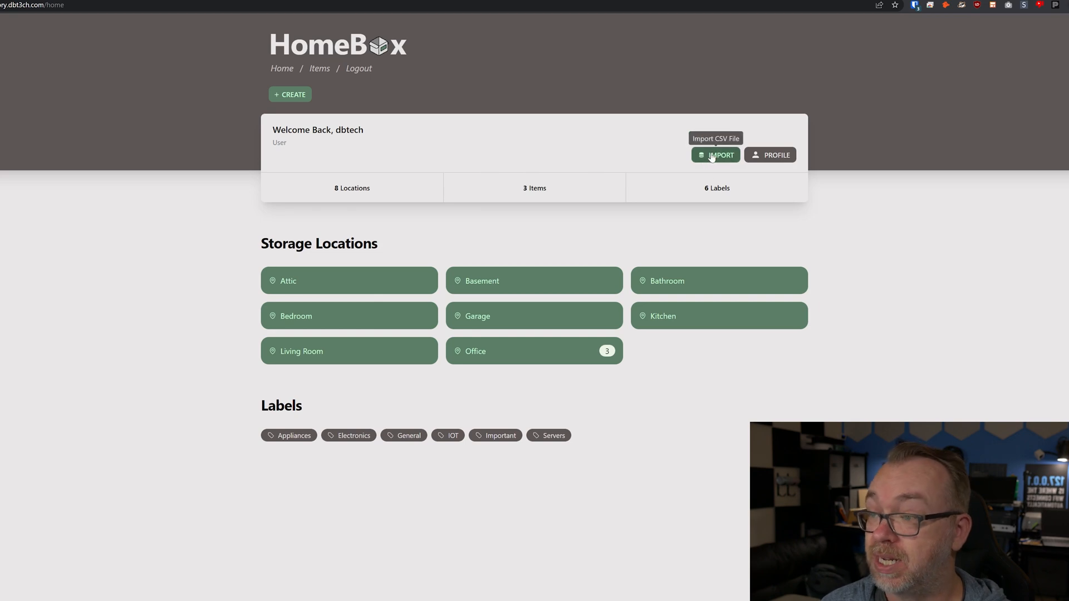
left_click(773, 155)
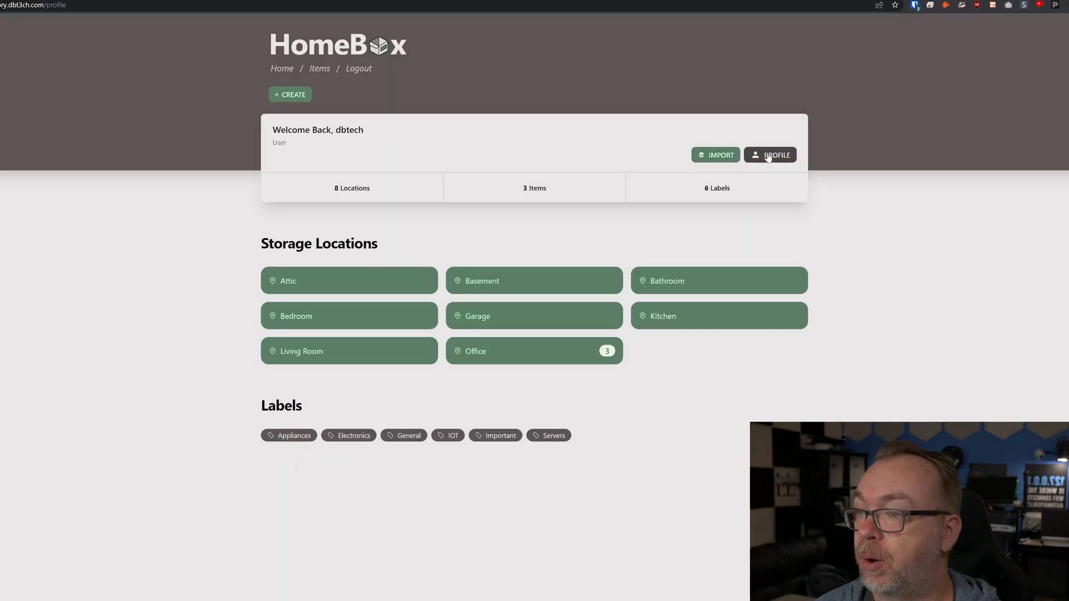
Reach the Profile page's Theme Settings and apply a dark theme
left_click(777, 155)
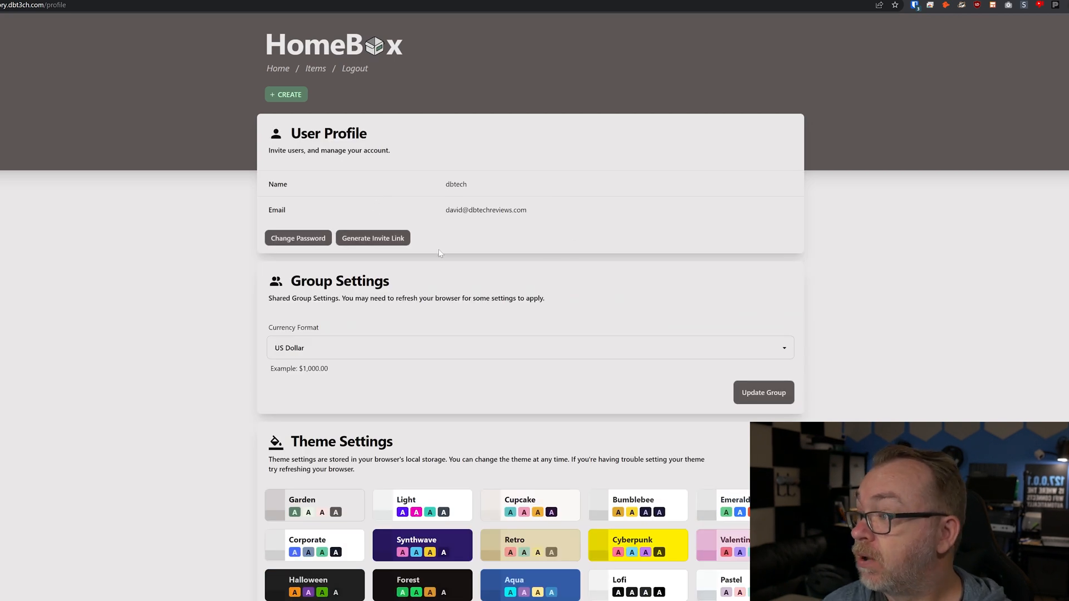
mouse_move(319, 261)
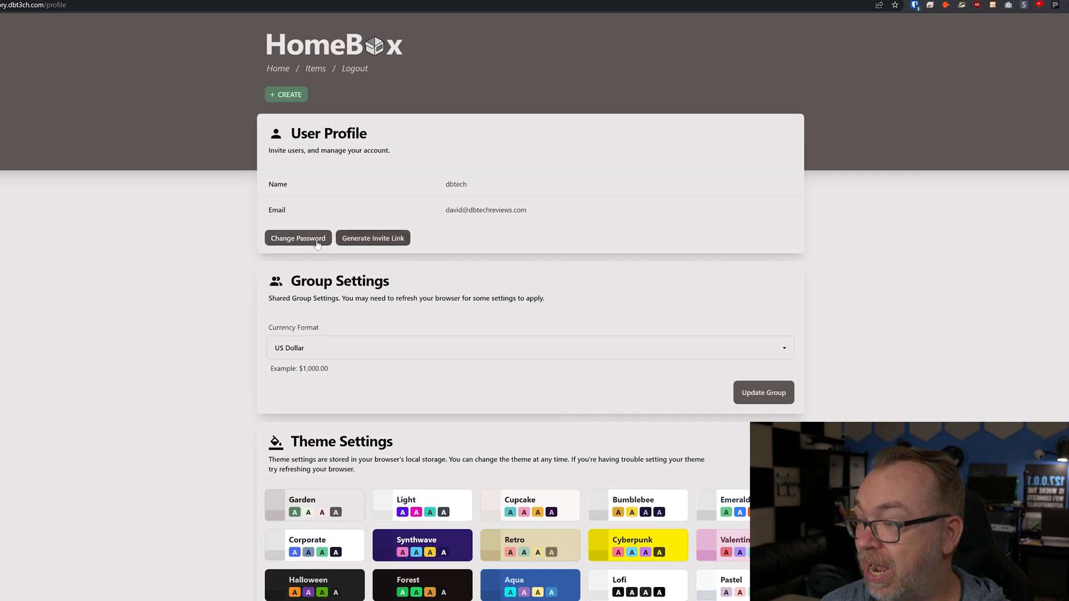
mouse_move(365, 245)
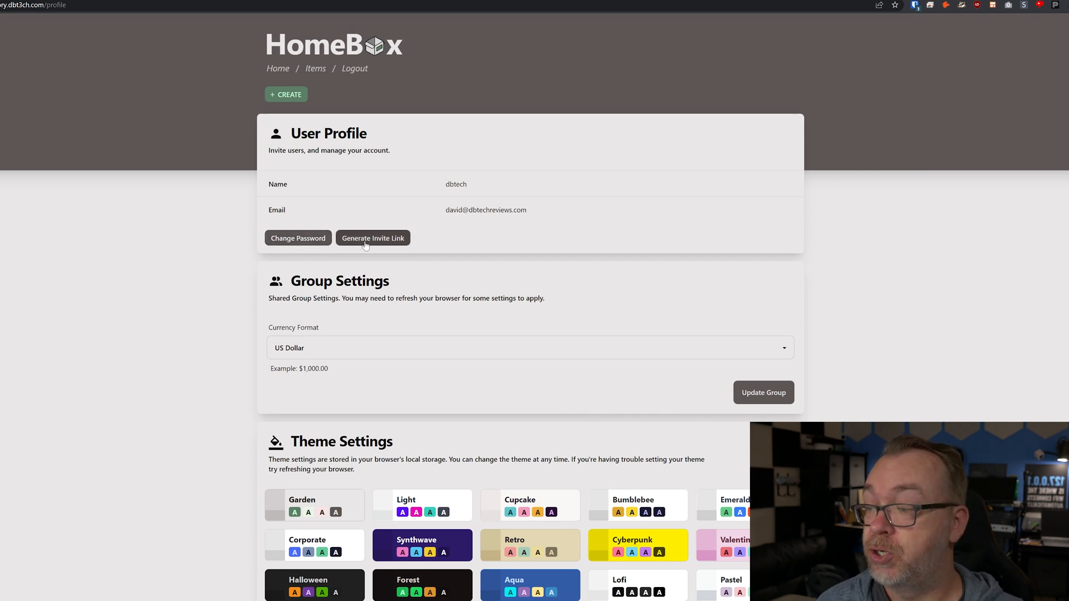
scroll("down", 3)
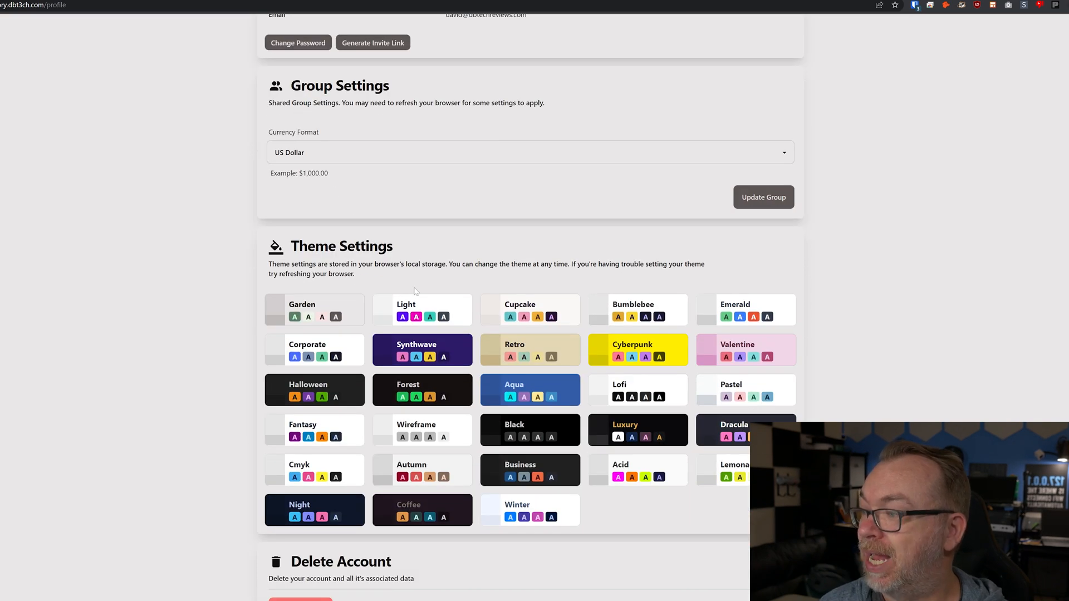
mouse_move(441, 395)
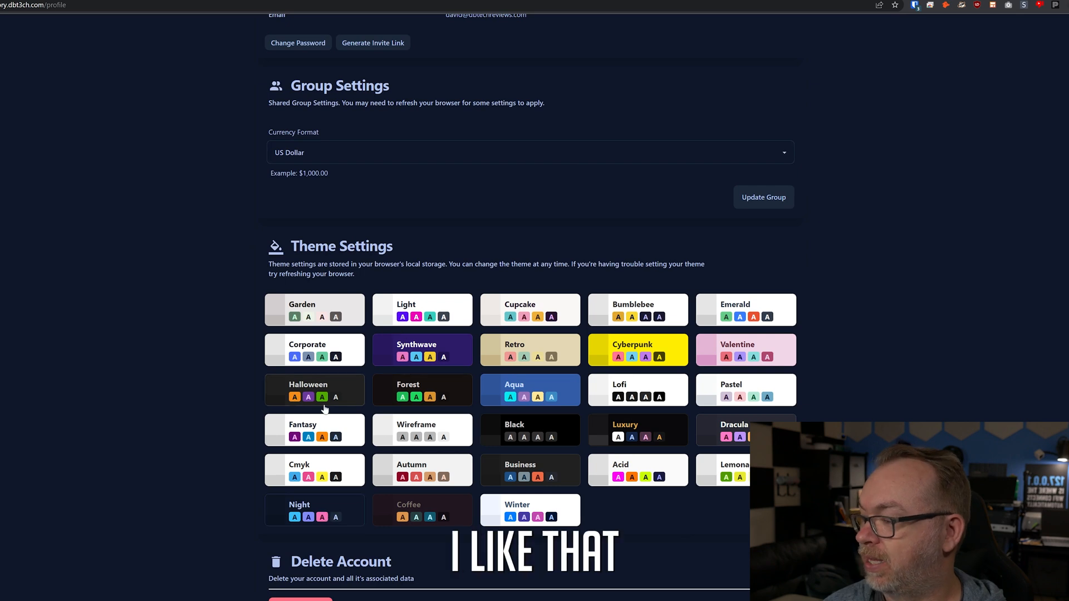
scroll("down", 3)
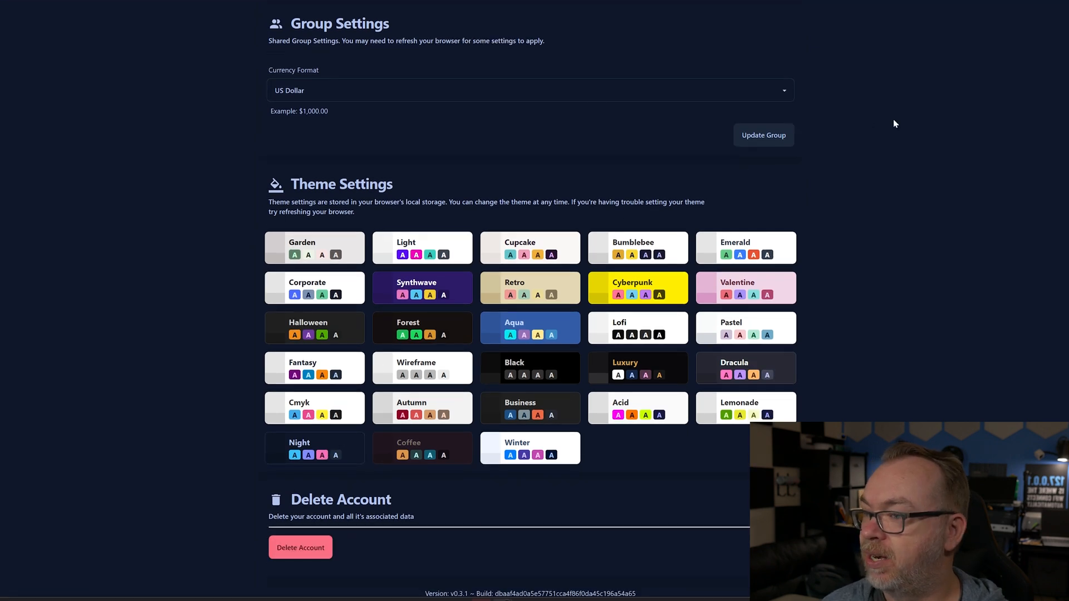
scroll("down", 3)
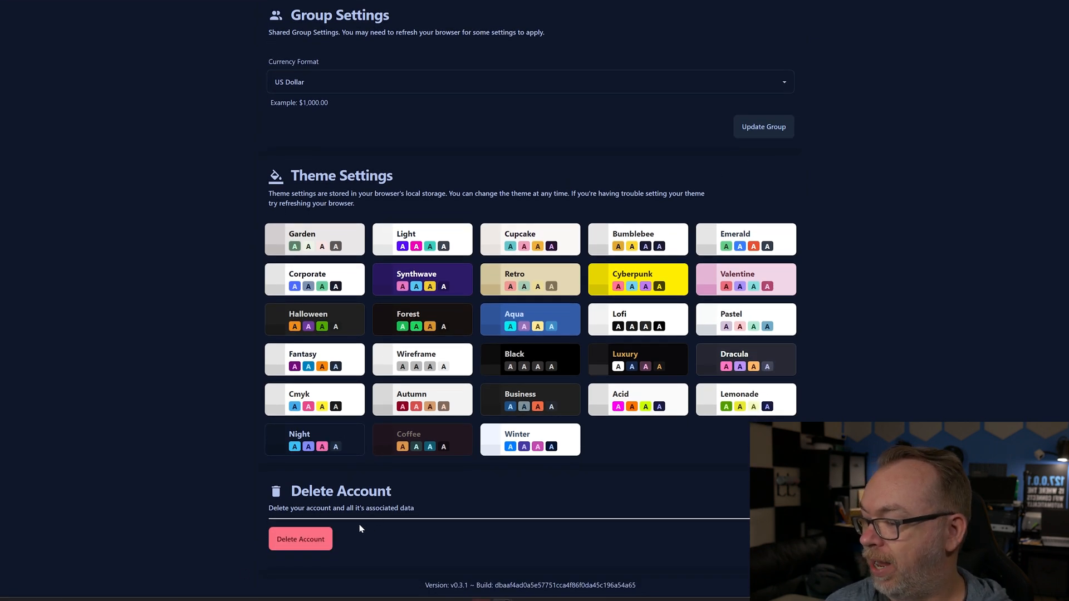
mouse_move(452, 478)
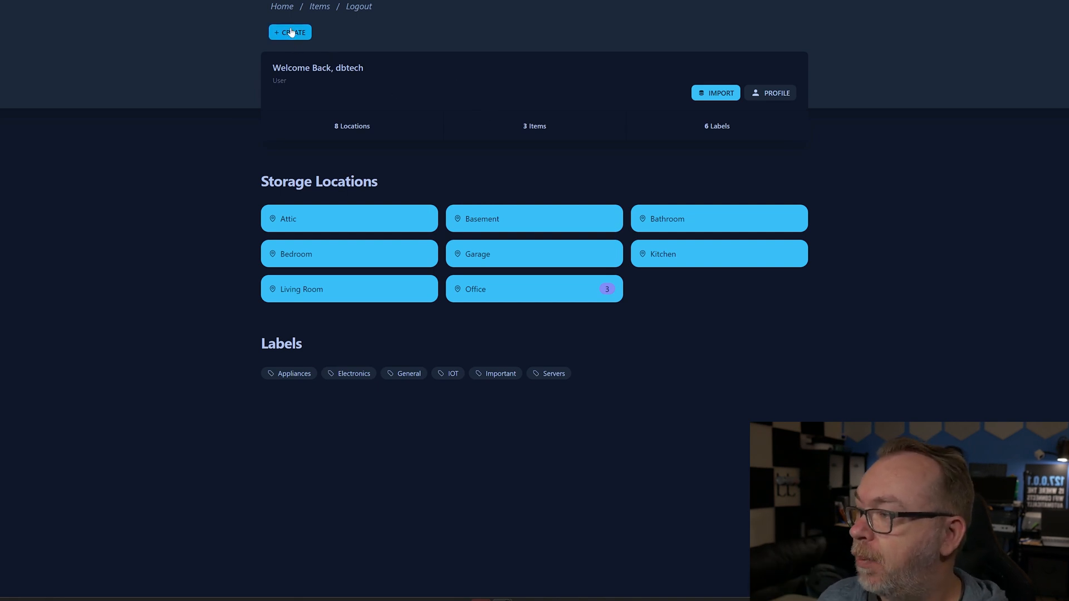
Start a new Office item named AudioTechnica AT2020
left_click(290, 31)
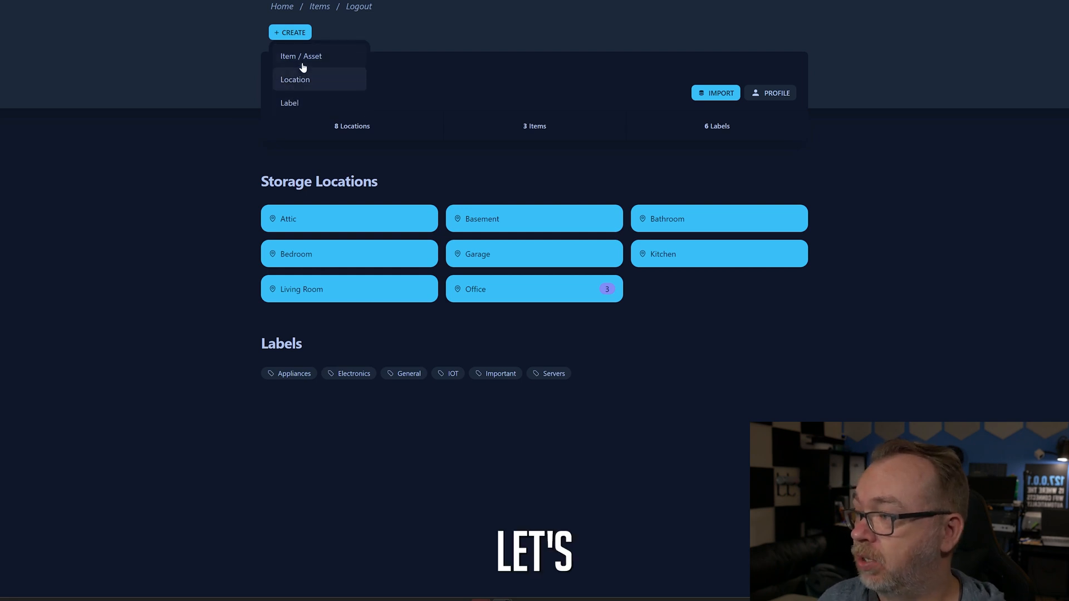
left_click(301, 55)
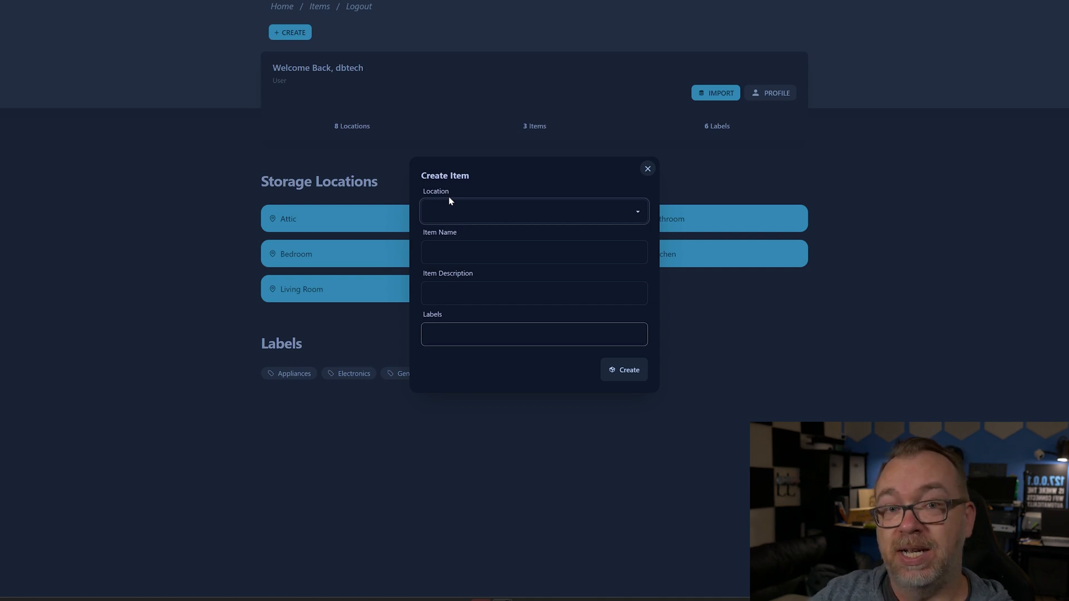
left_click(534, 211)
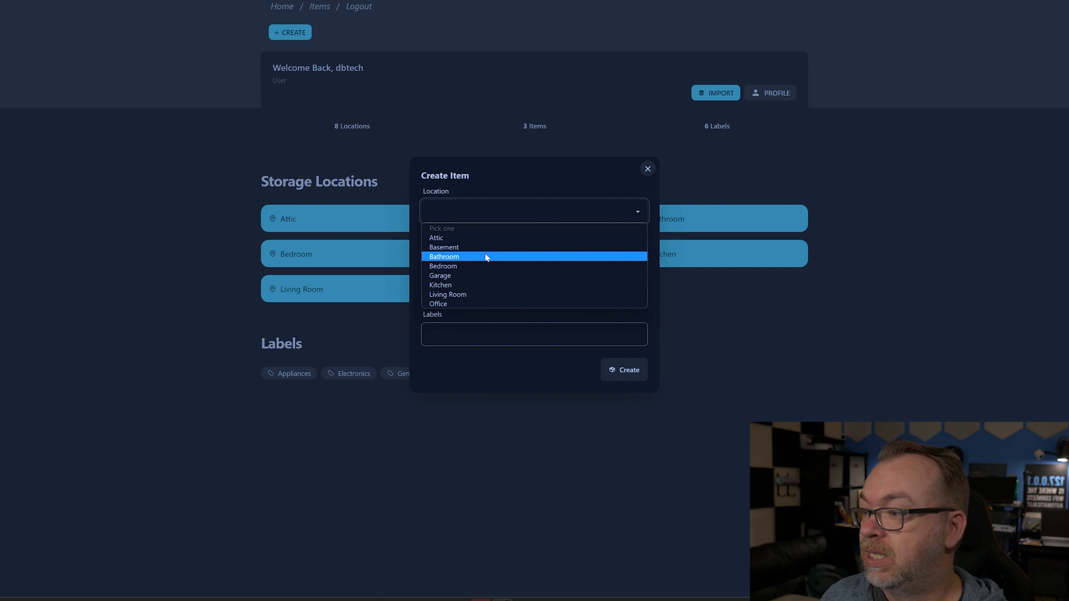
mouse_move(446, 301)
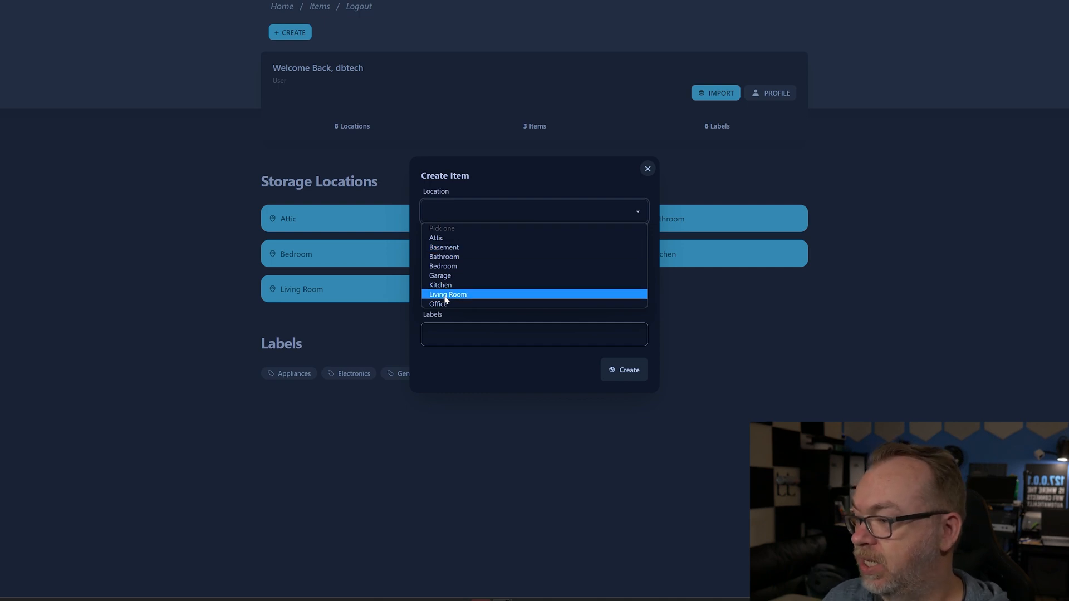
left_click(439, 303)
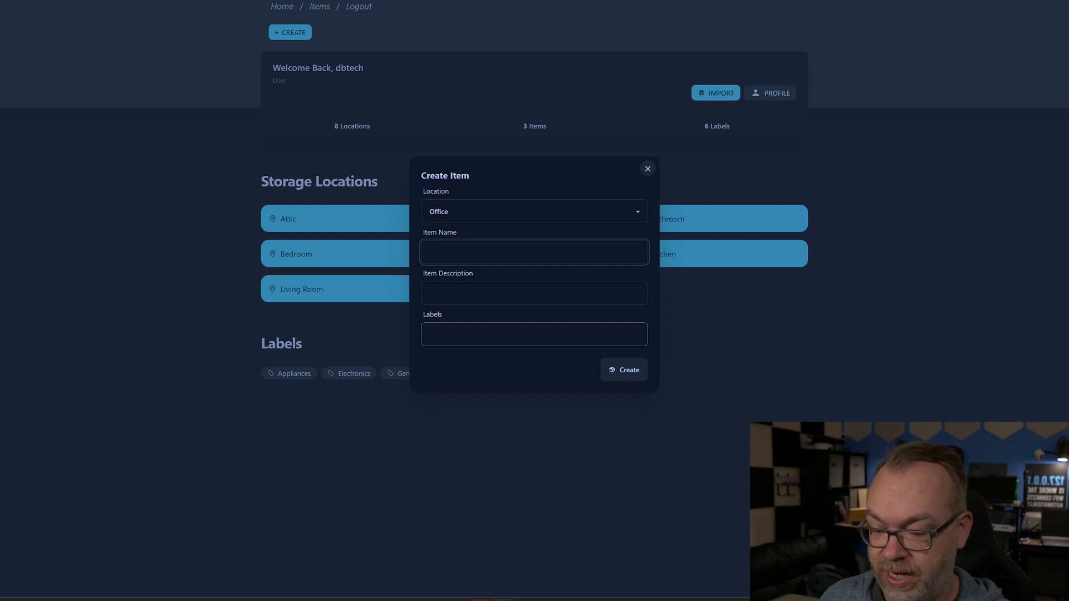
type("AudioTechnica AT2")
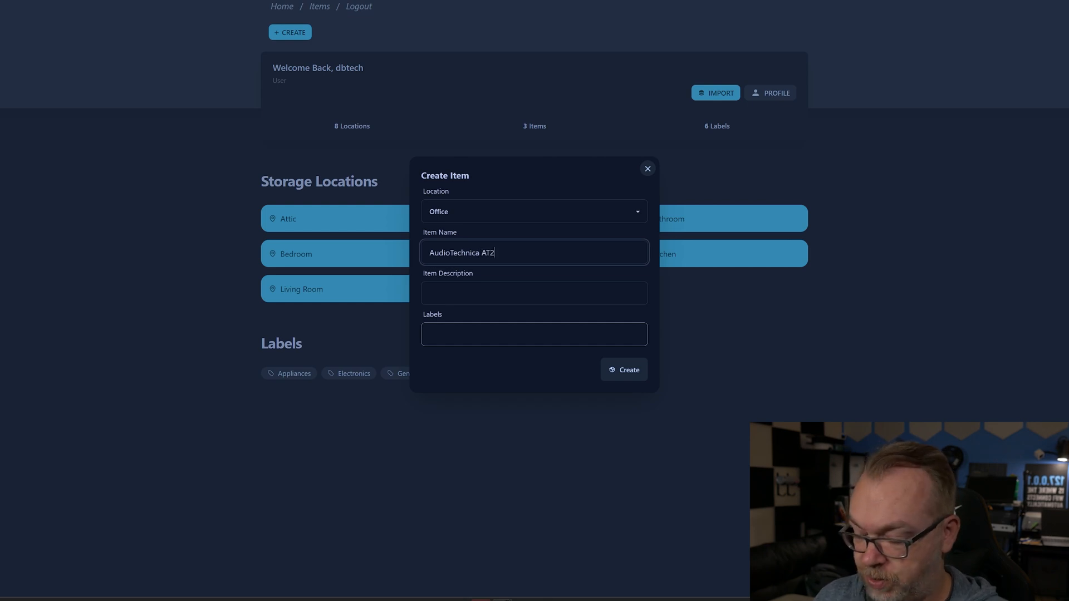
type("020")
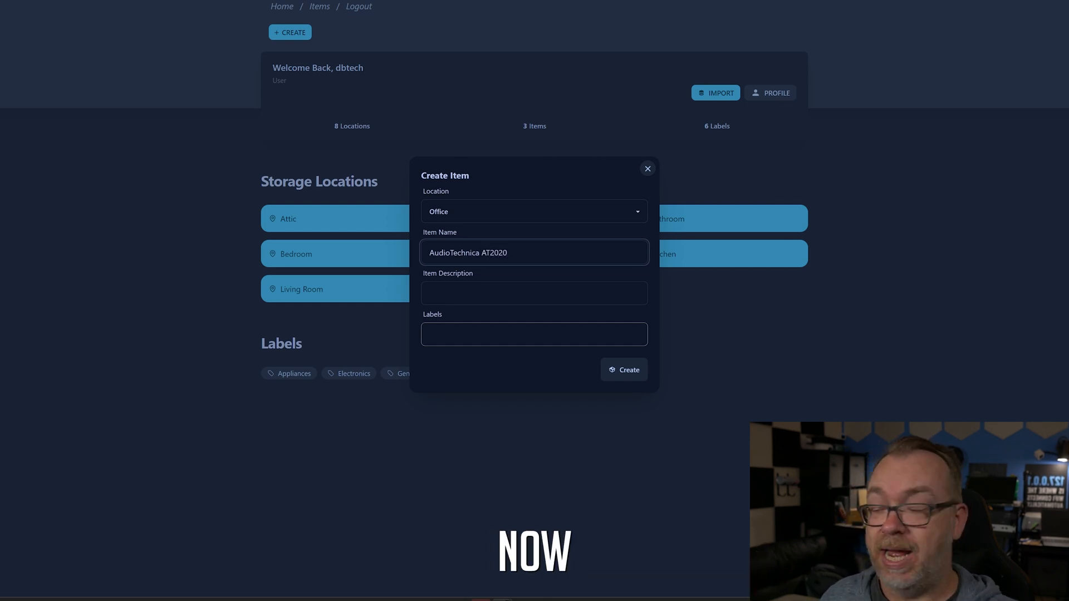
Describe it as Microphone, label it Electronics and save the item
left_click(535, 293)
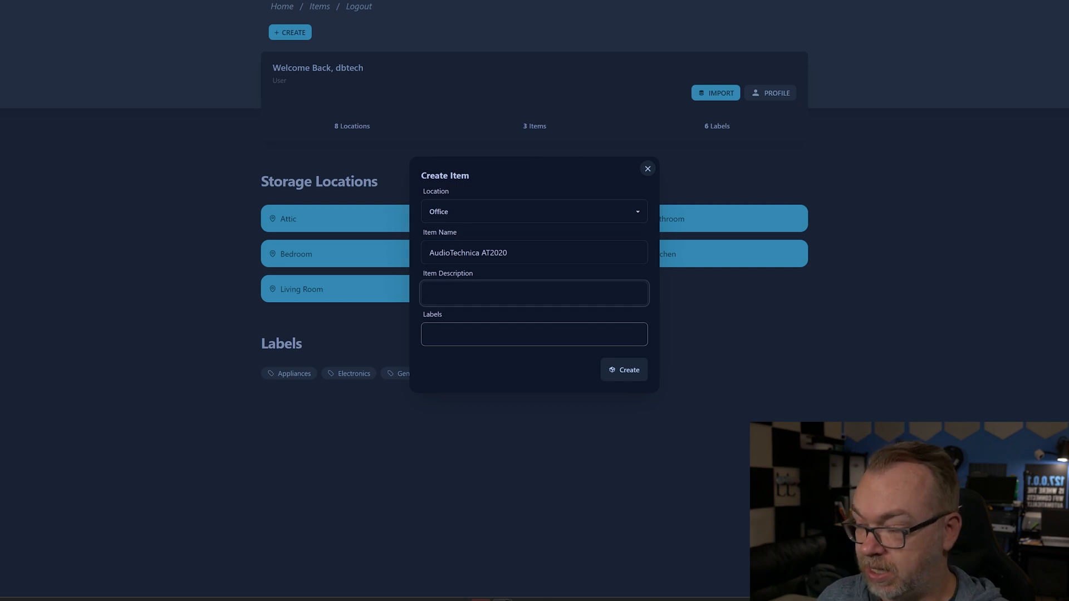
type("Microphone")
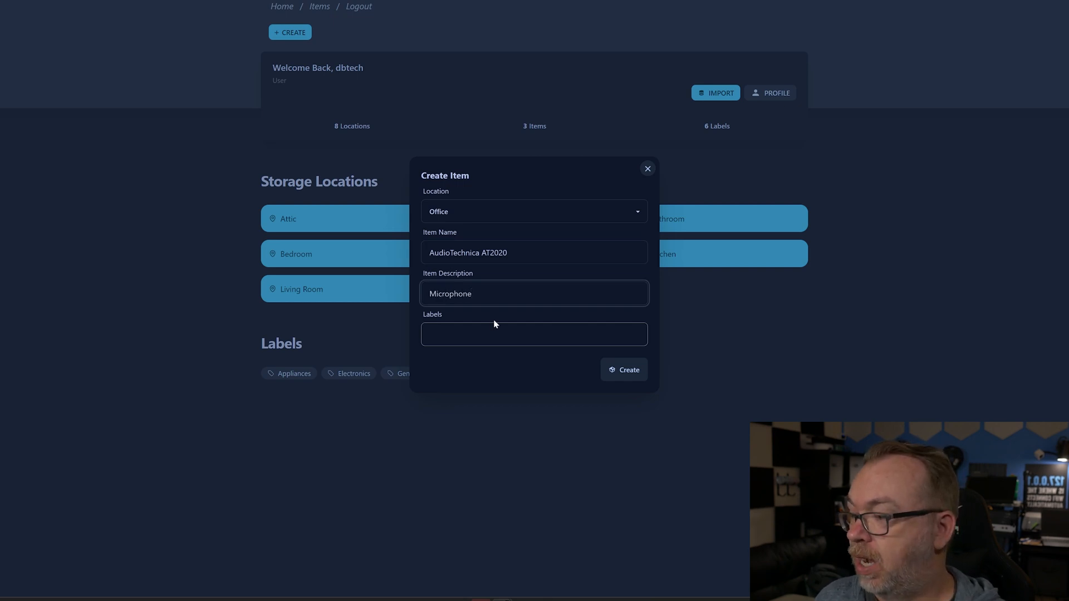
left_click(534, 334)
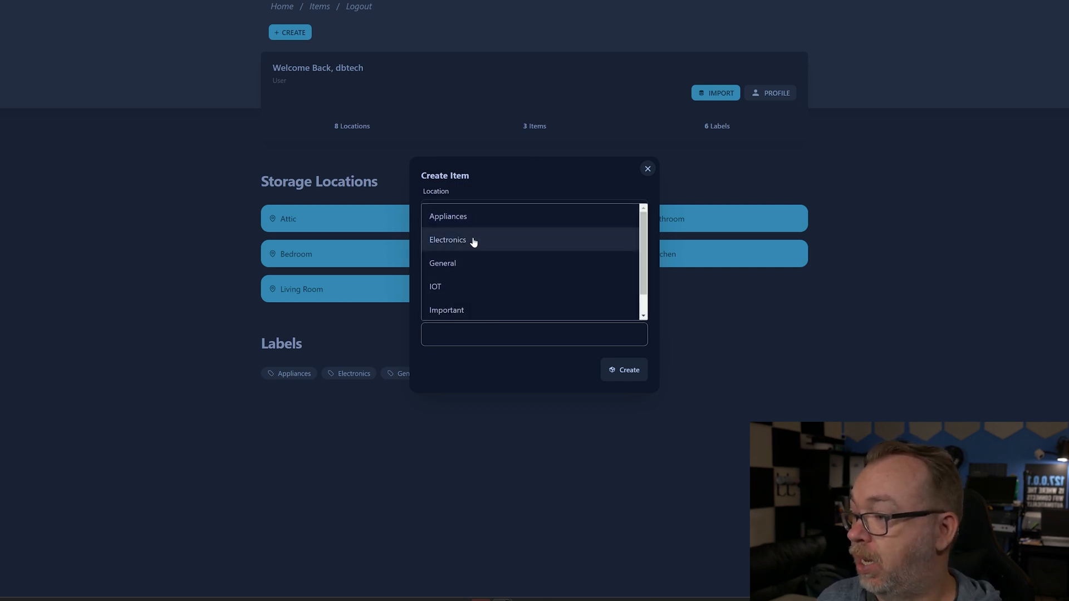
left_click(445, 262)
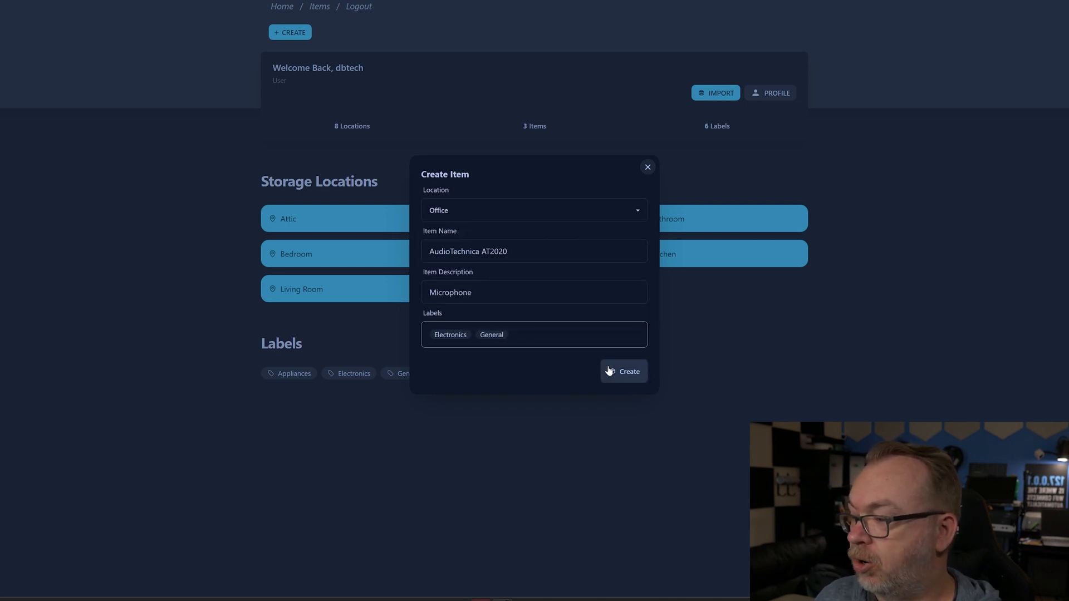
left_click(624, 372)
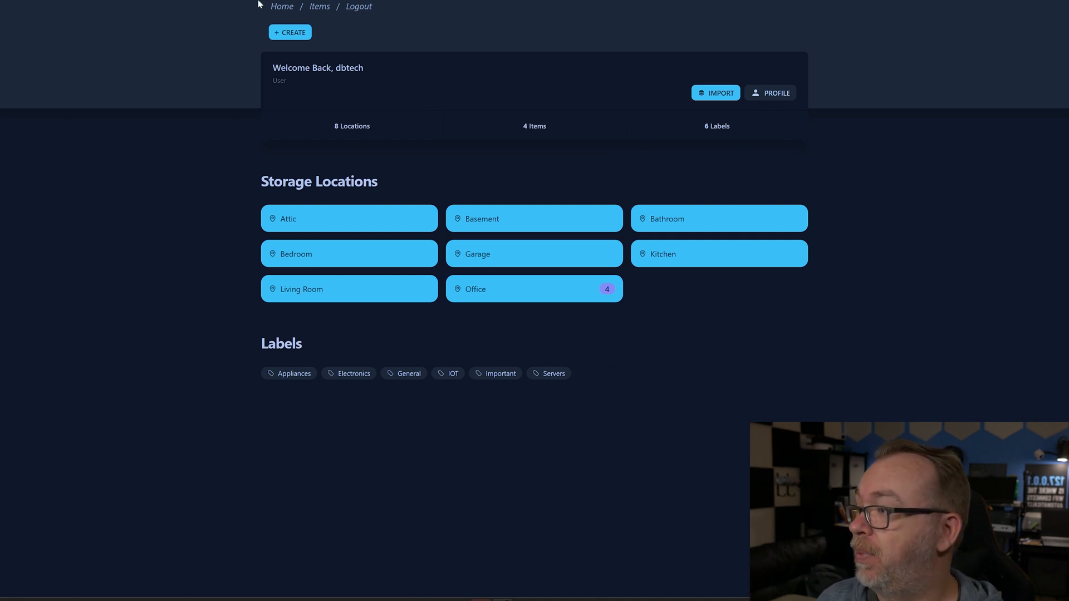
mouse_move(555, 133)
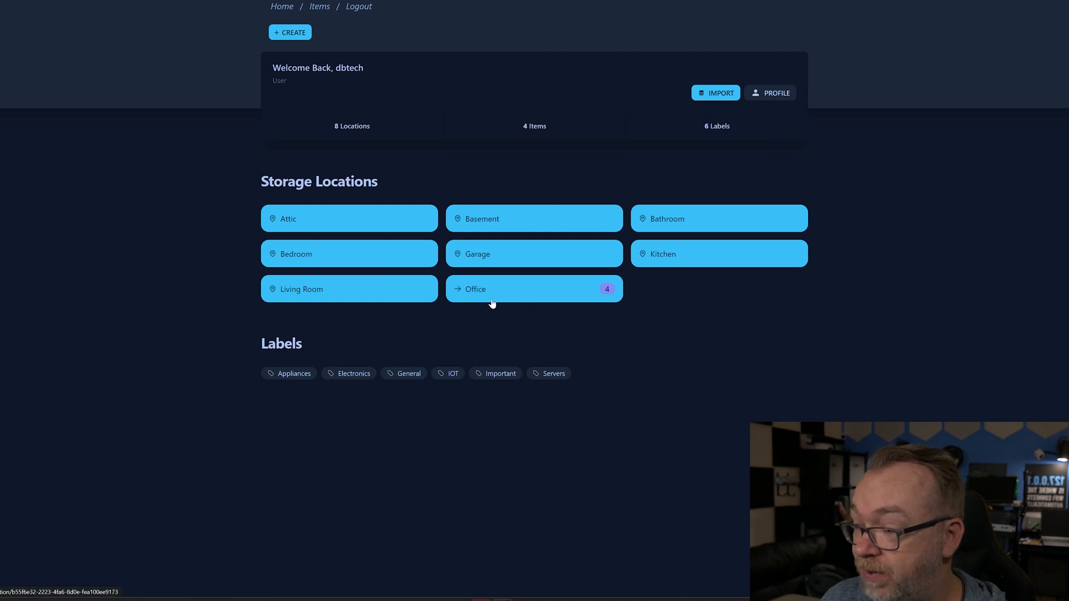
mouse_move(612, 310)
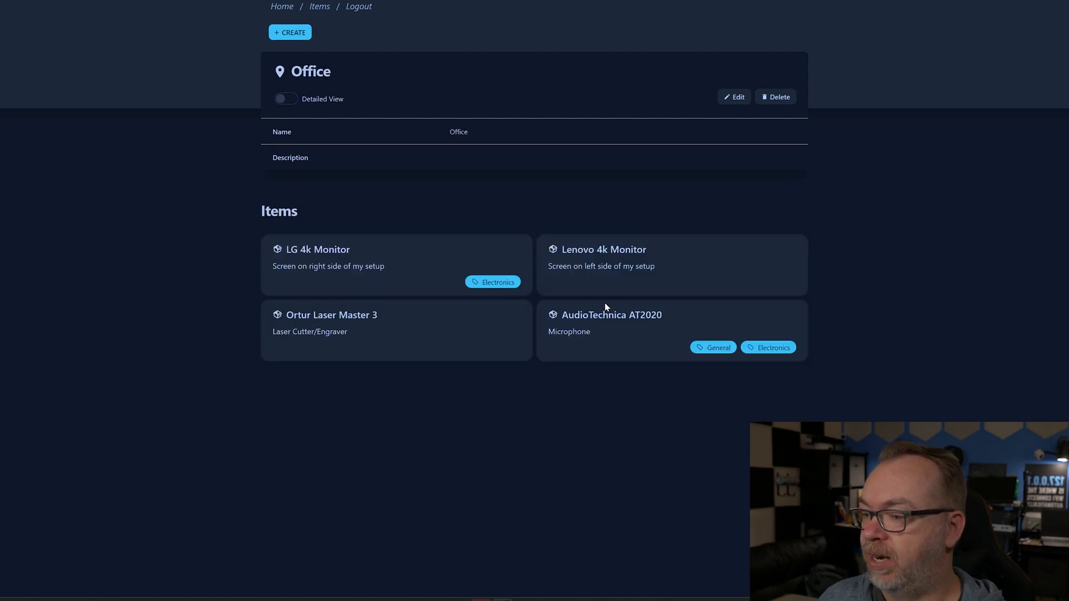
mouse_move(638, 319)
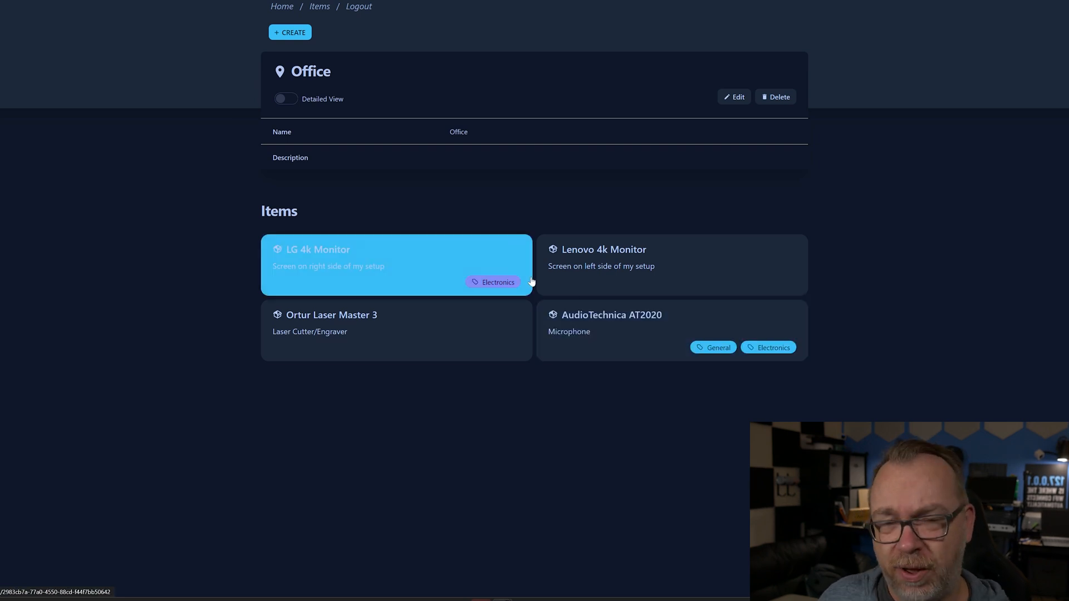
Create a new location named Front Yard
left_click(290, 31)
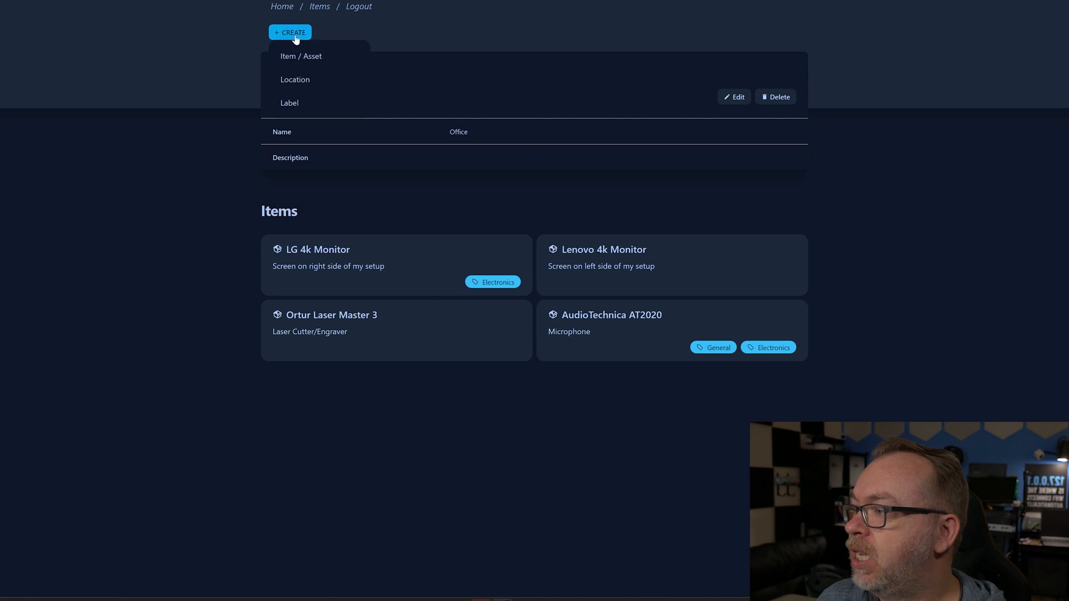
left_click(294, 80)
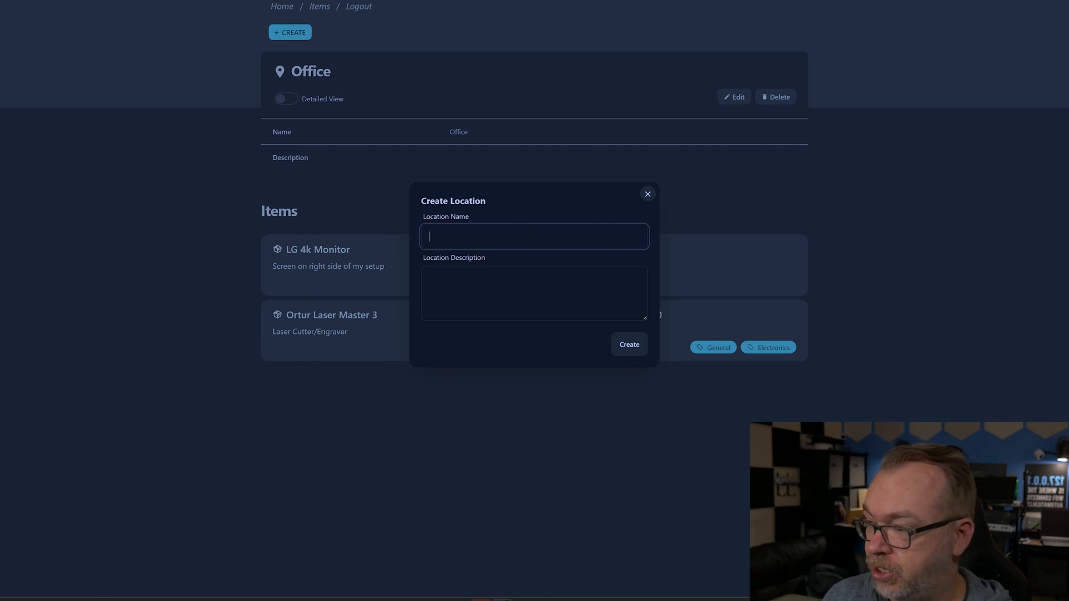
type("Front Yard")
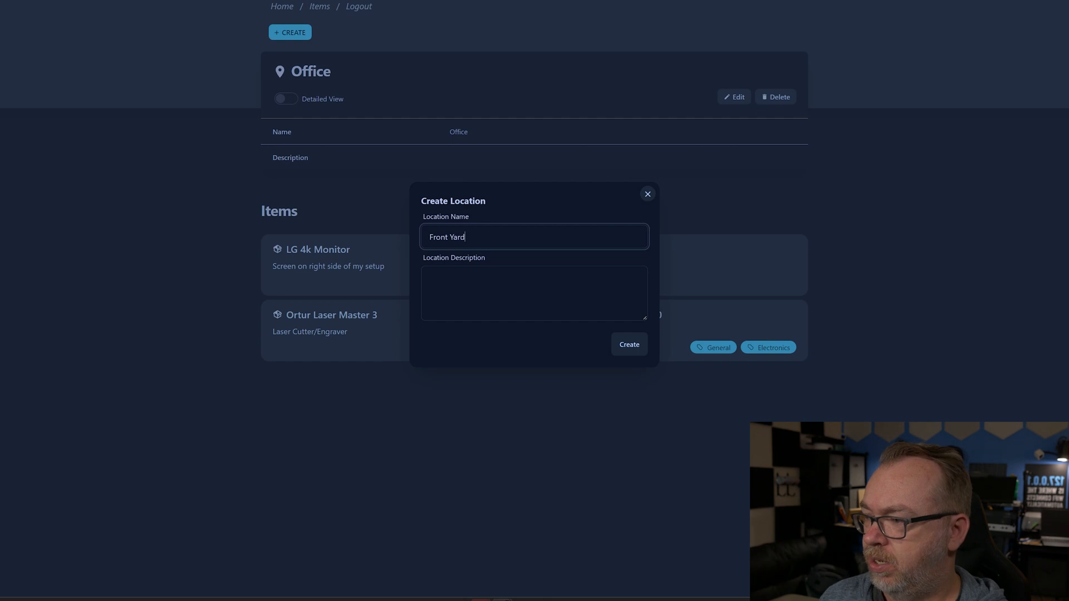
left_click(630, 344)
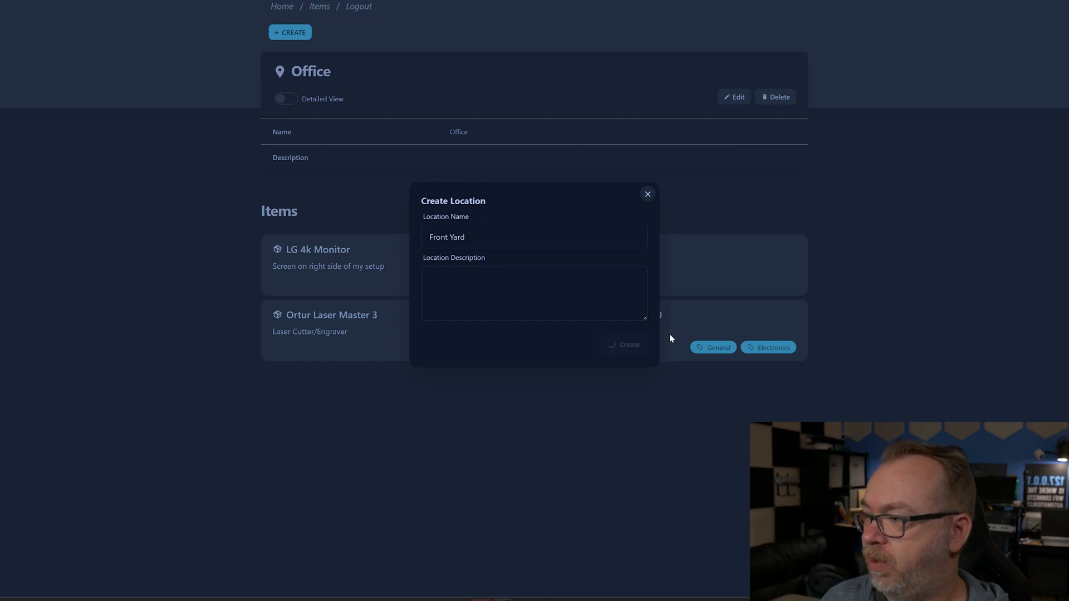
Create a Hammock Swing item stored in Front Yard
left_click(648, 194)
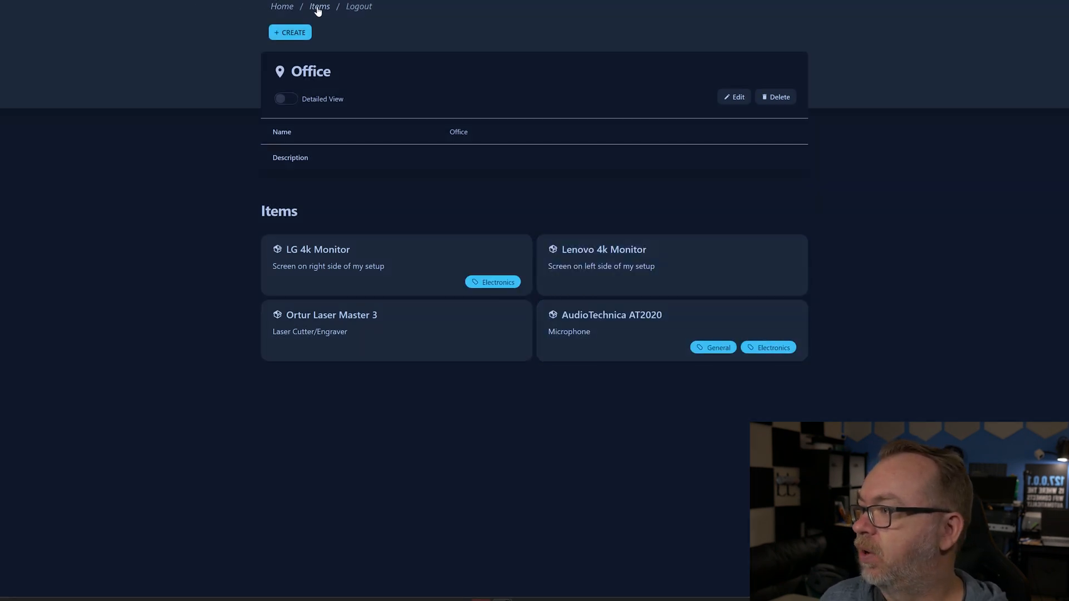
left_click(289, 31)
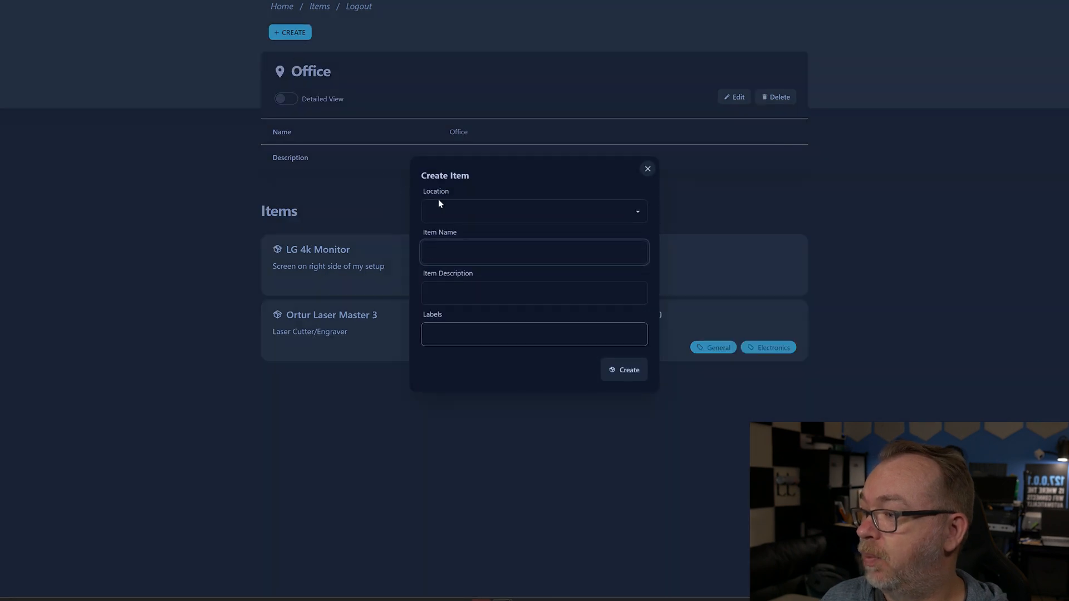
left_click(534, 212)
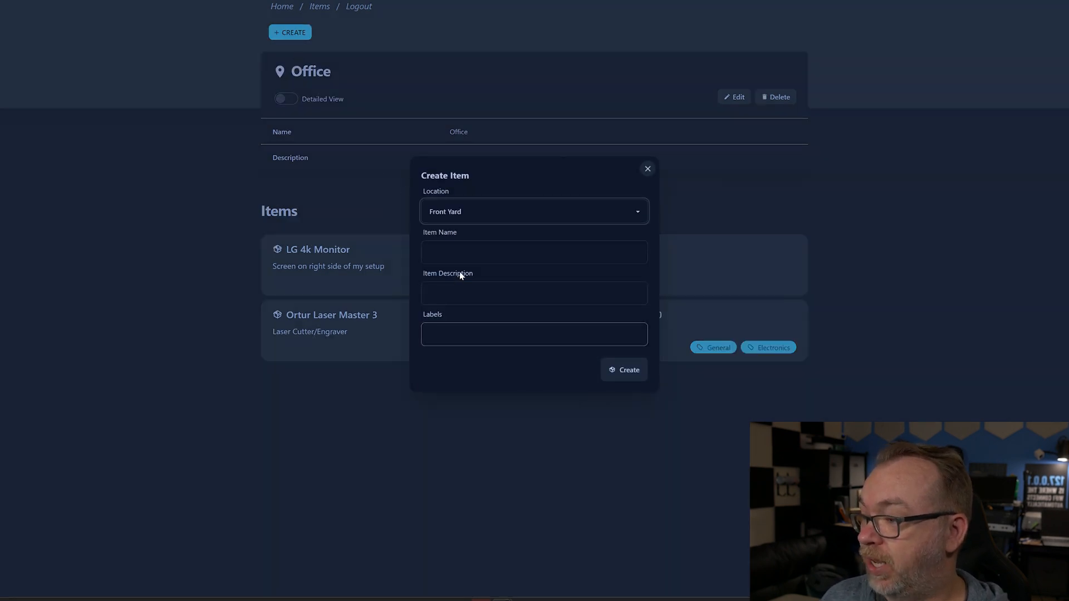
type("Hammo")
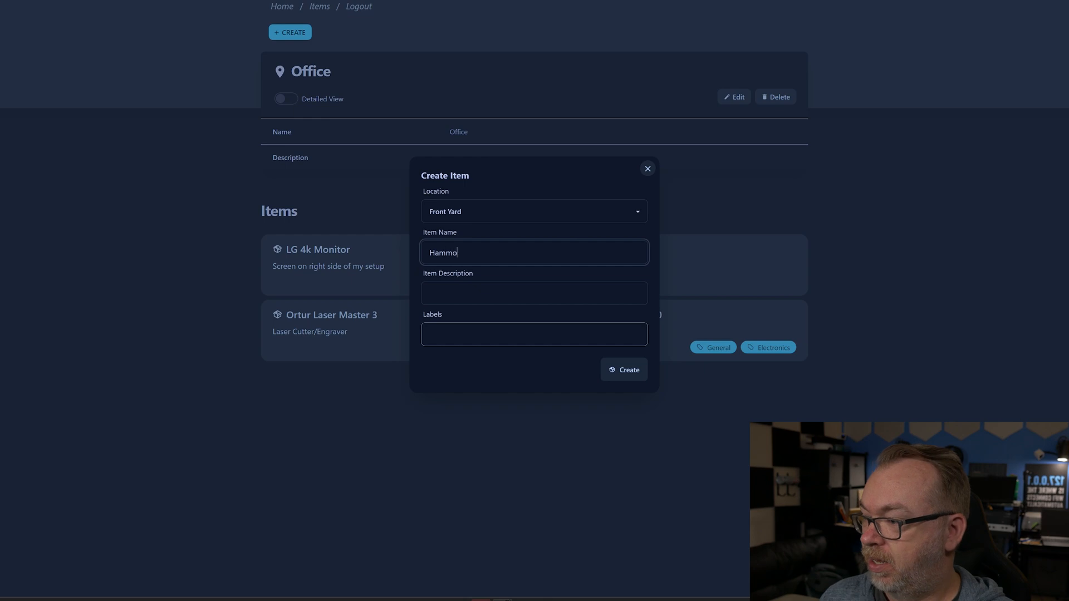
type("ck Switn")
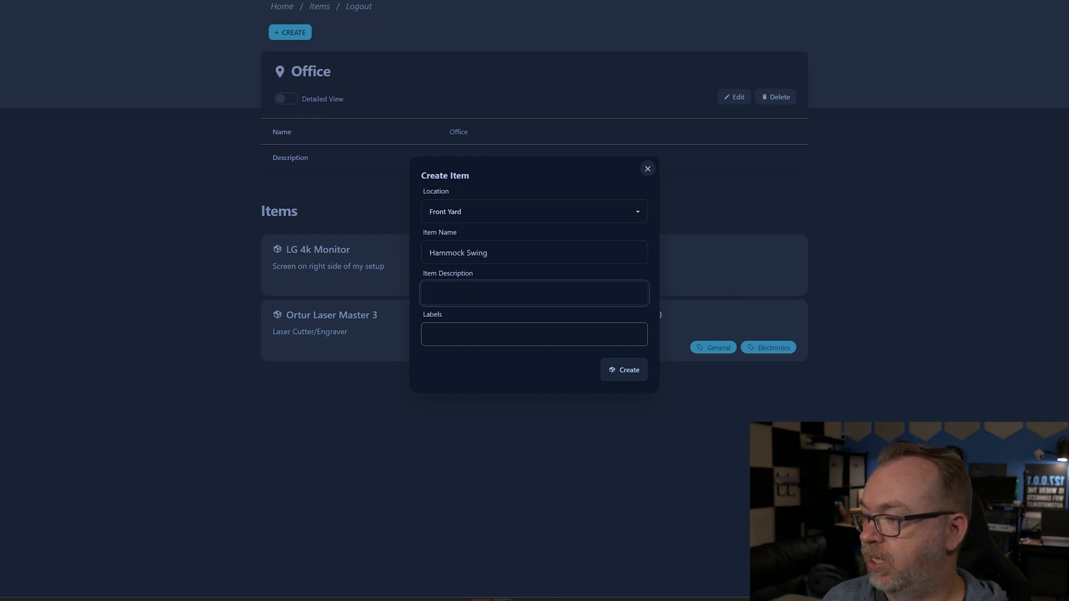
type("Hammock Swing")
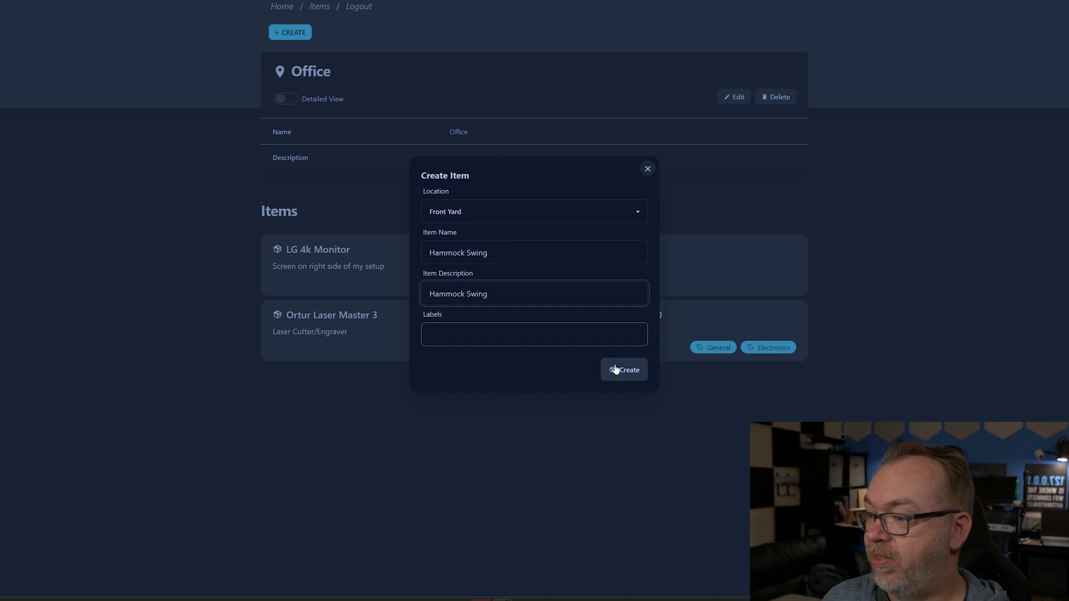
left_click(623, 370)
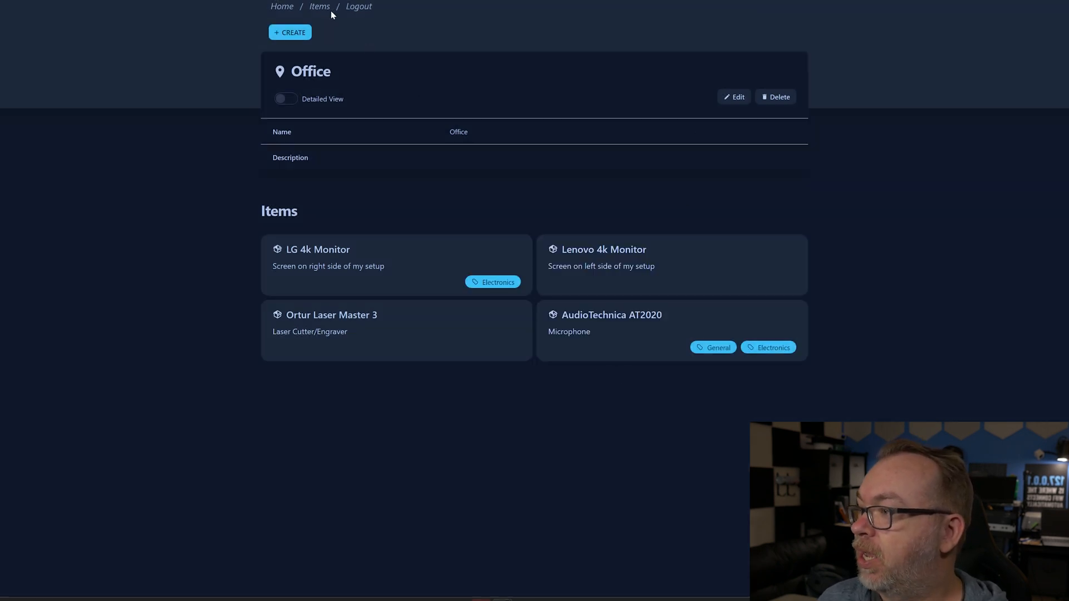
From Home, view the Front Yard location and its Hammock Swing item
left_click(281, 6)
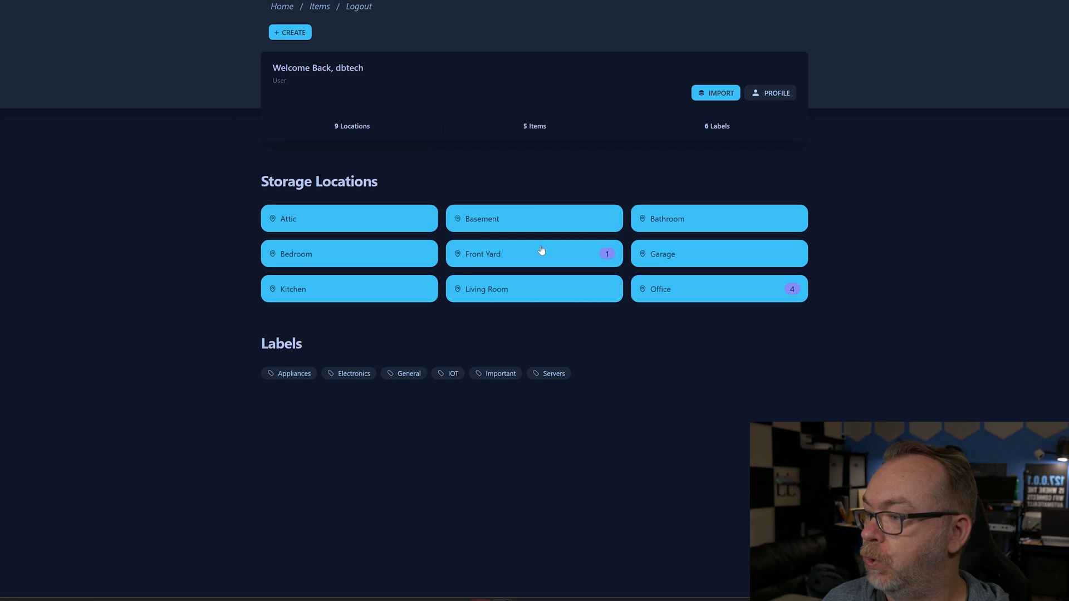
left_click(533, 254)
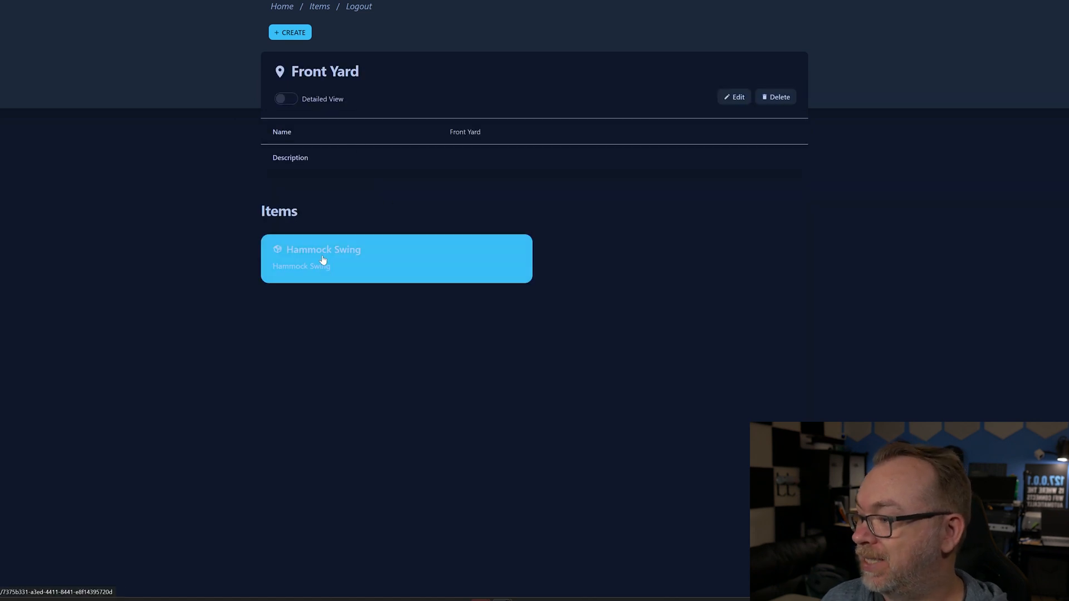
left_click(323, 259)
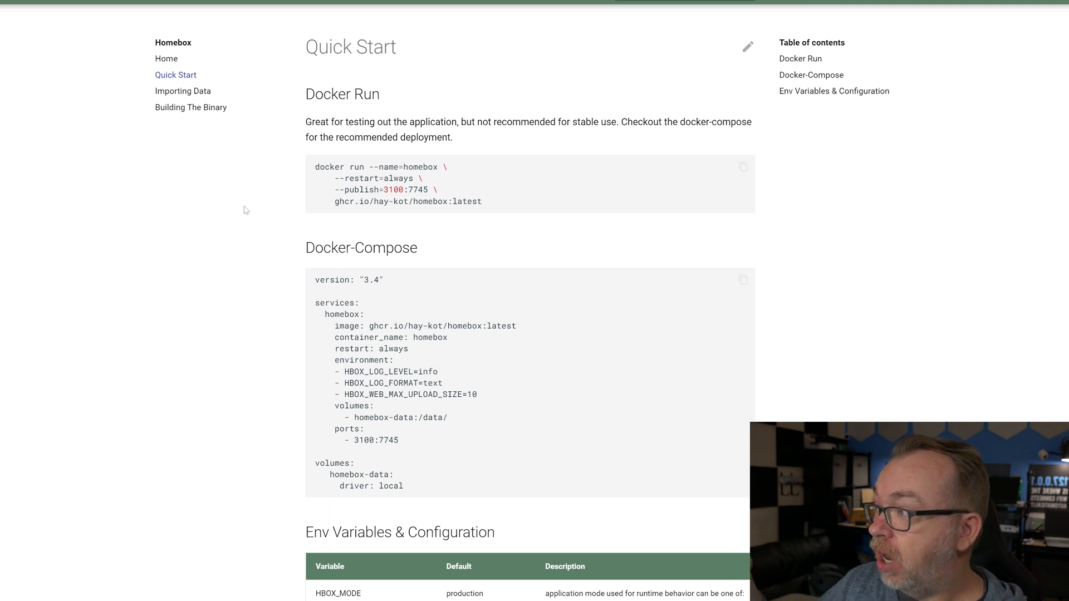
mouse_move(374, 106)
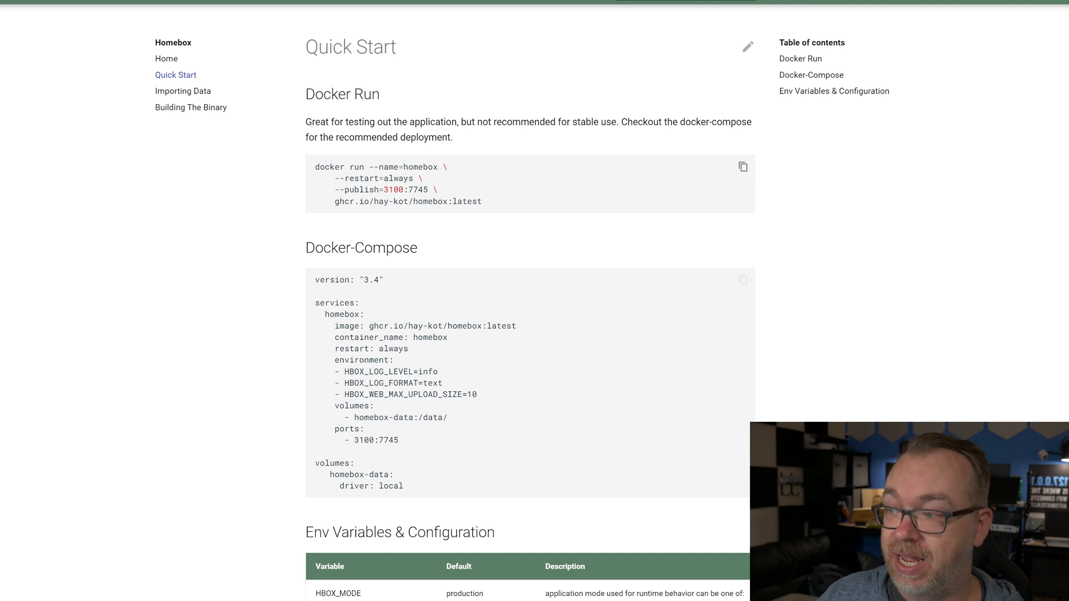
Scroll to the Quick Start Docker-Compose example and highlight its 3100 host port
scroll("down", 3)
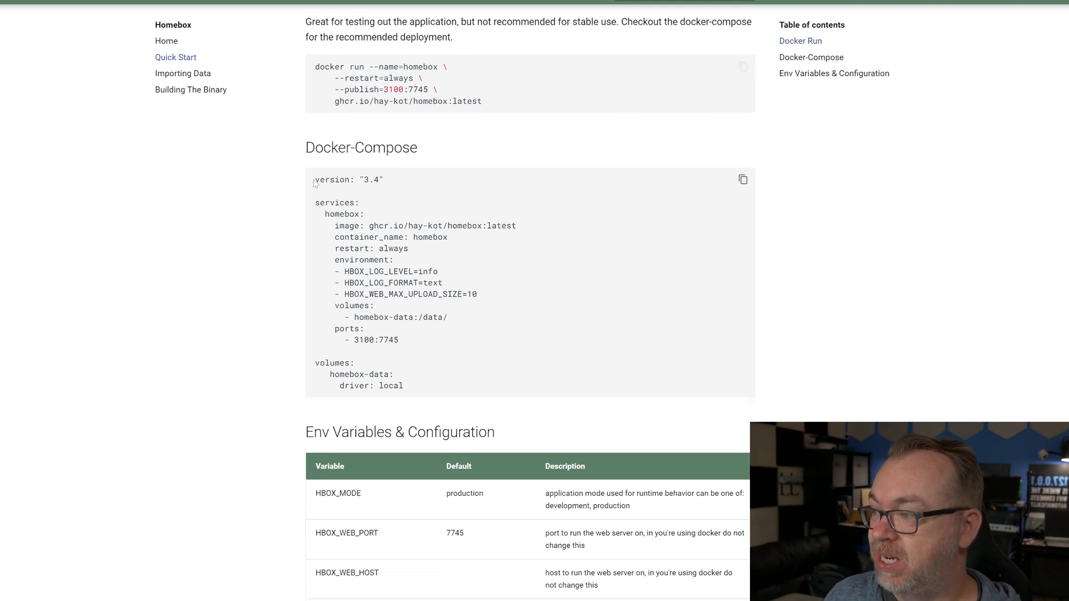
left_click_drag(315, 179, 403, 387)
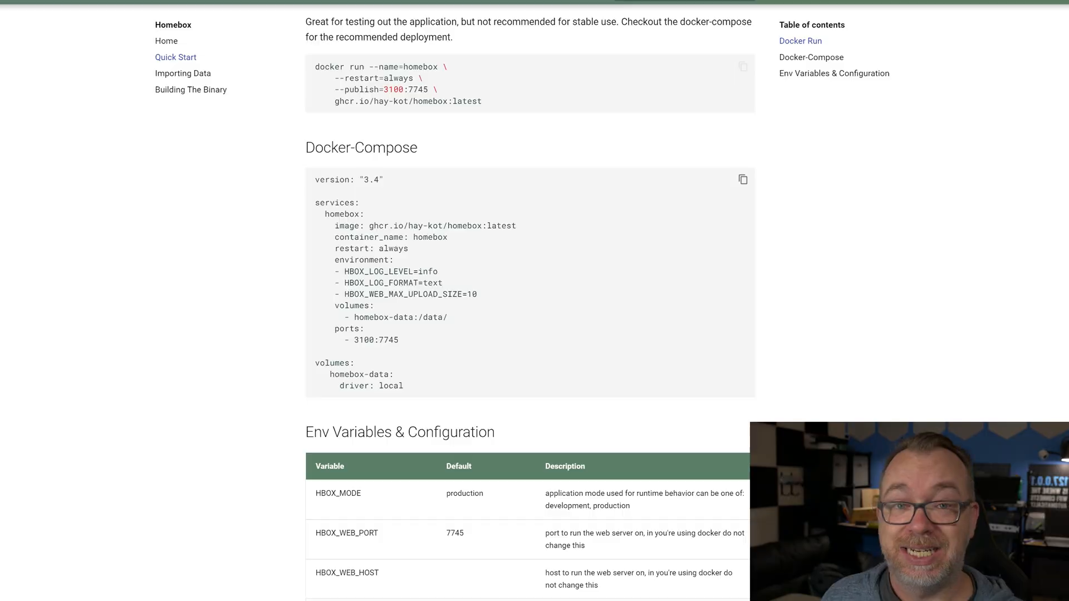
mouse_move(441, 254)
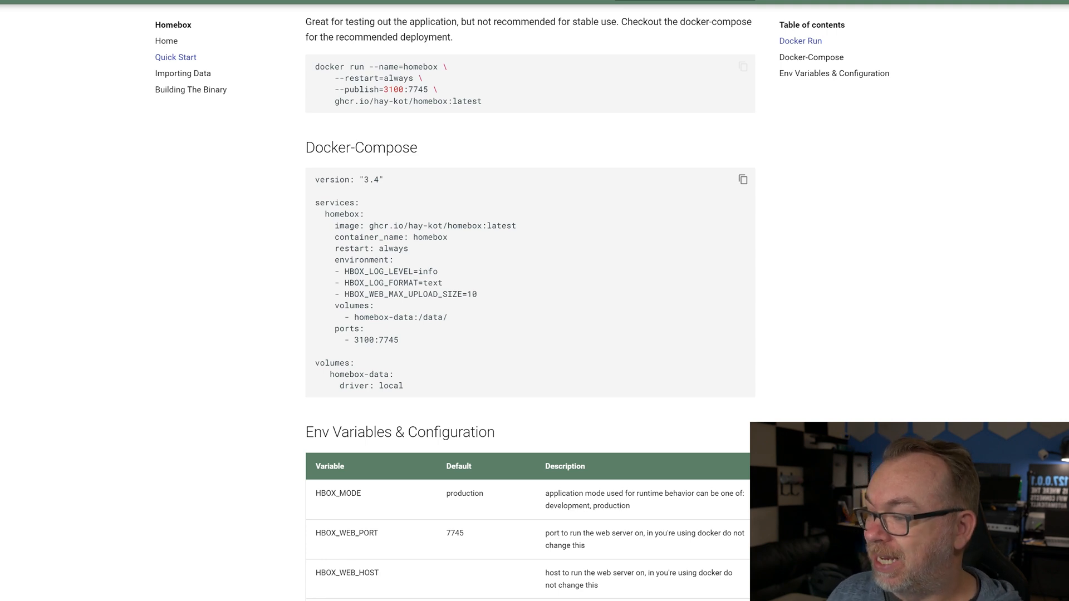
double_click(470, 294)
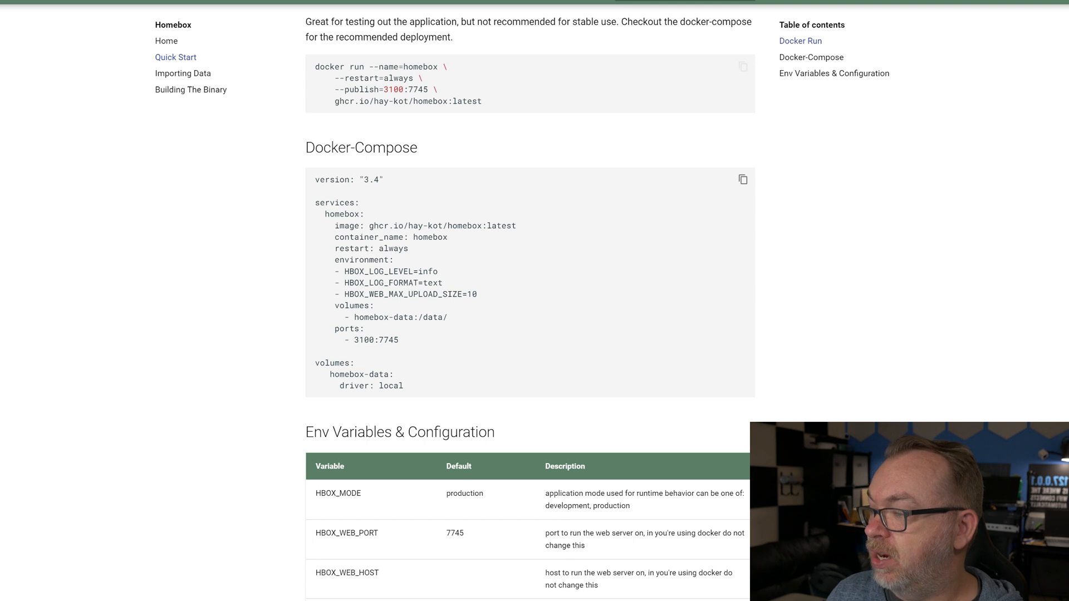
double_click(361, 340)
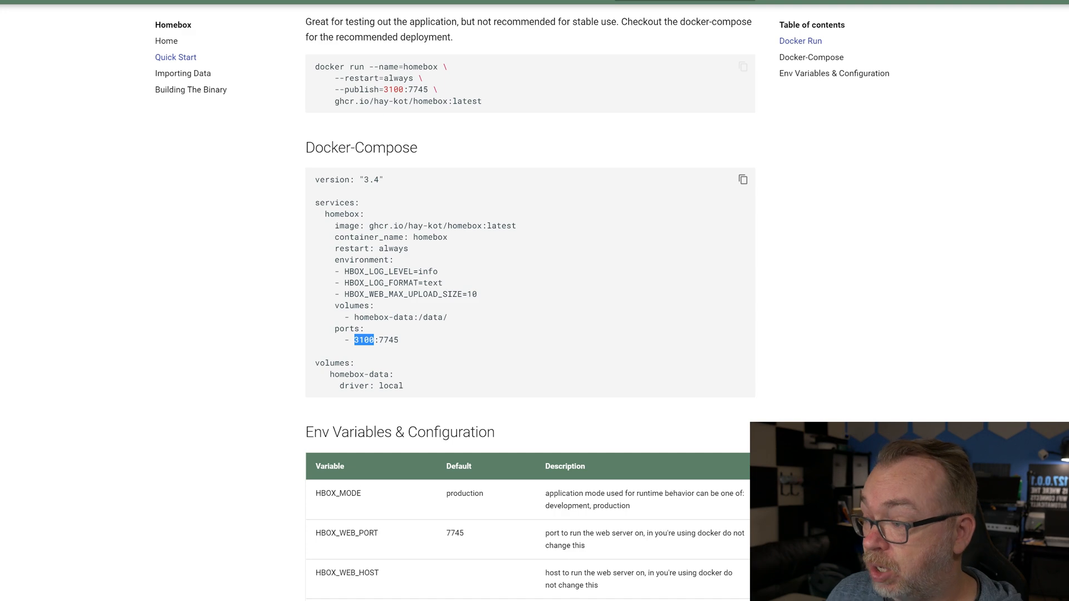
Review the Env Variables & Configuration table and highlight HBOX_MAILER_USERNAME among the mailer settings
scroll("down", 3)
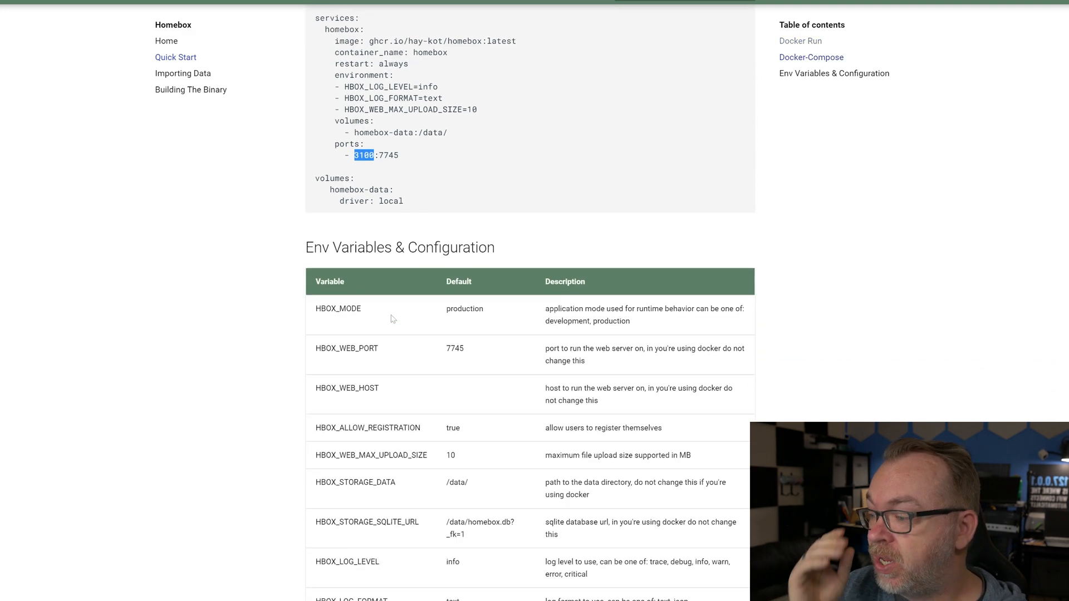
scroll("down", 3)
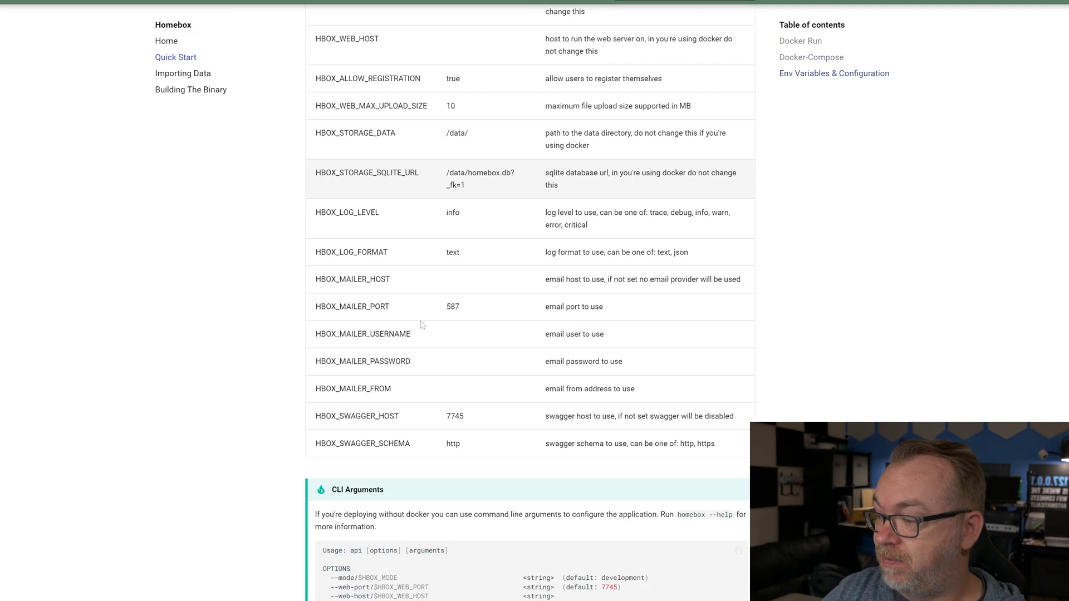
scroll("down", 3)
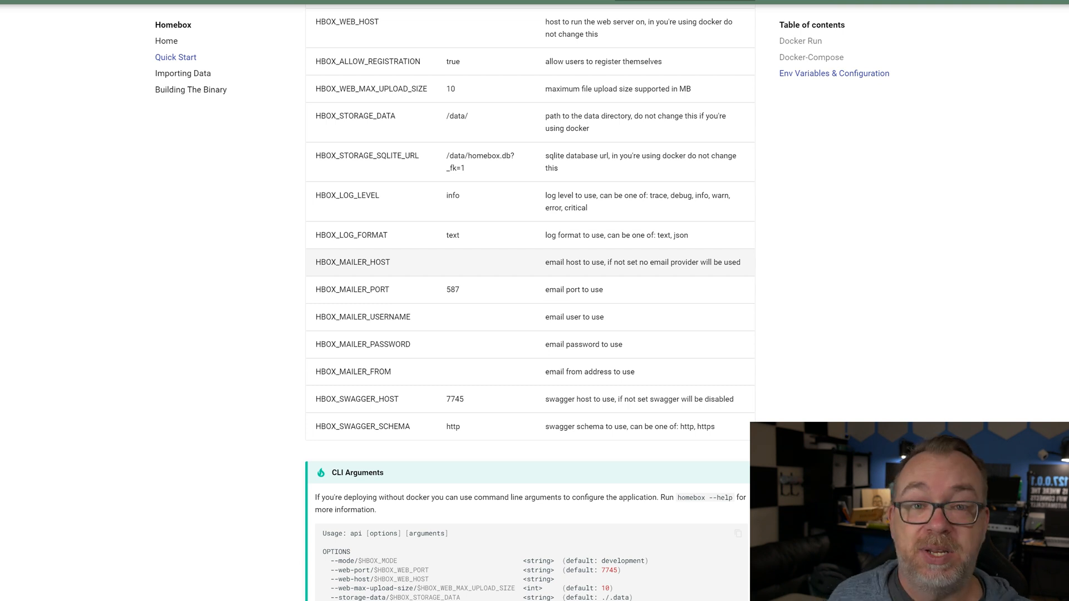
double_click(352, 262)
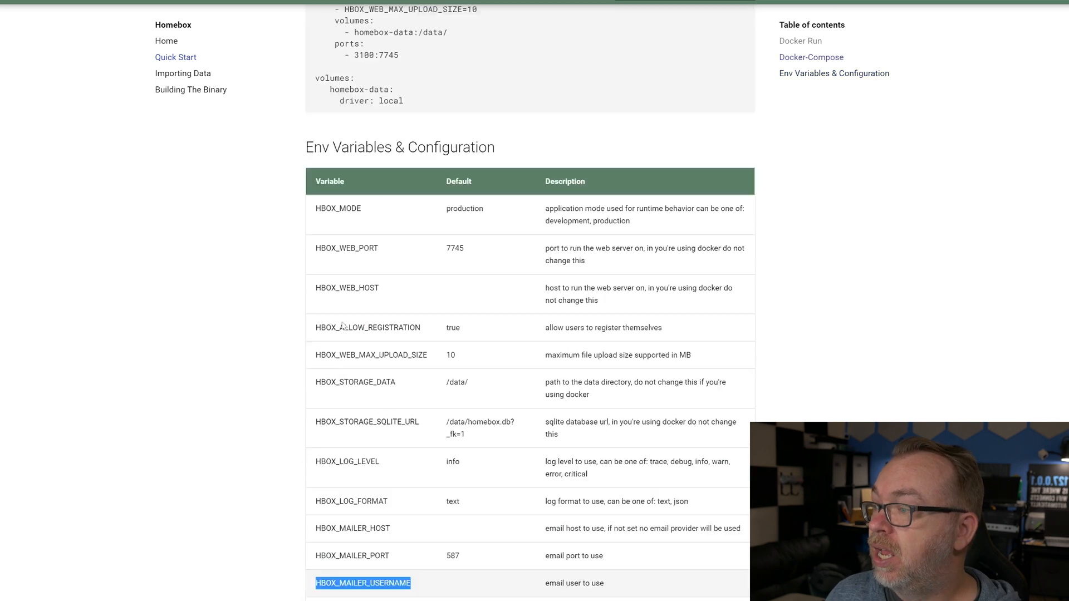
scroll("up", 3)
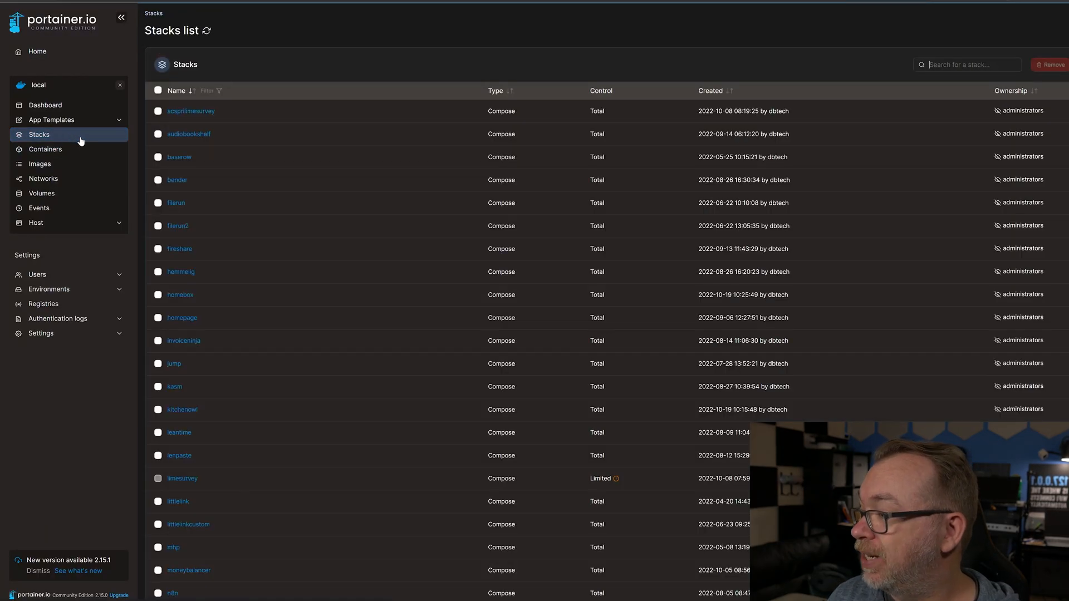
mouse_move(192, 325)
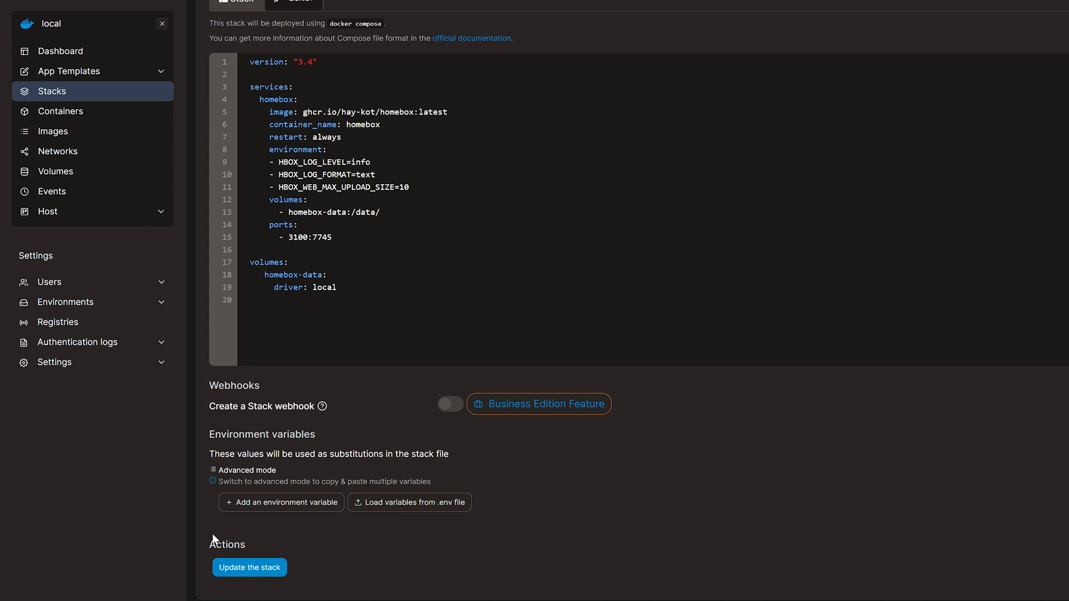
Scroll past the homebox compose editor and launch HomeBox via its 3100:7745 published port
scroll("down", 3)
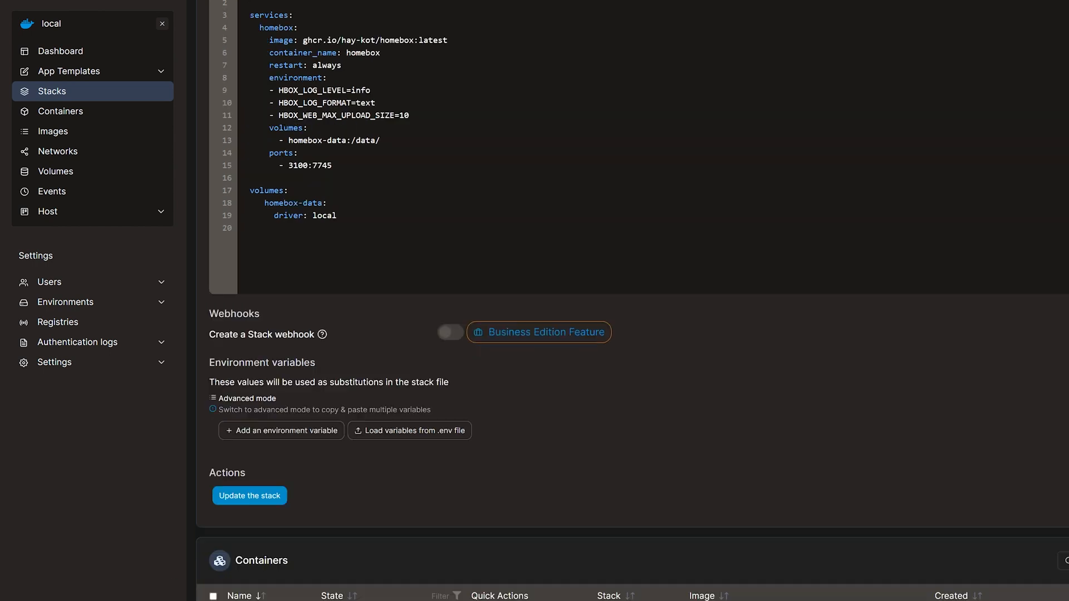
scroll("down", 3)
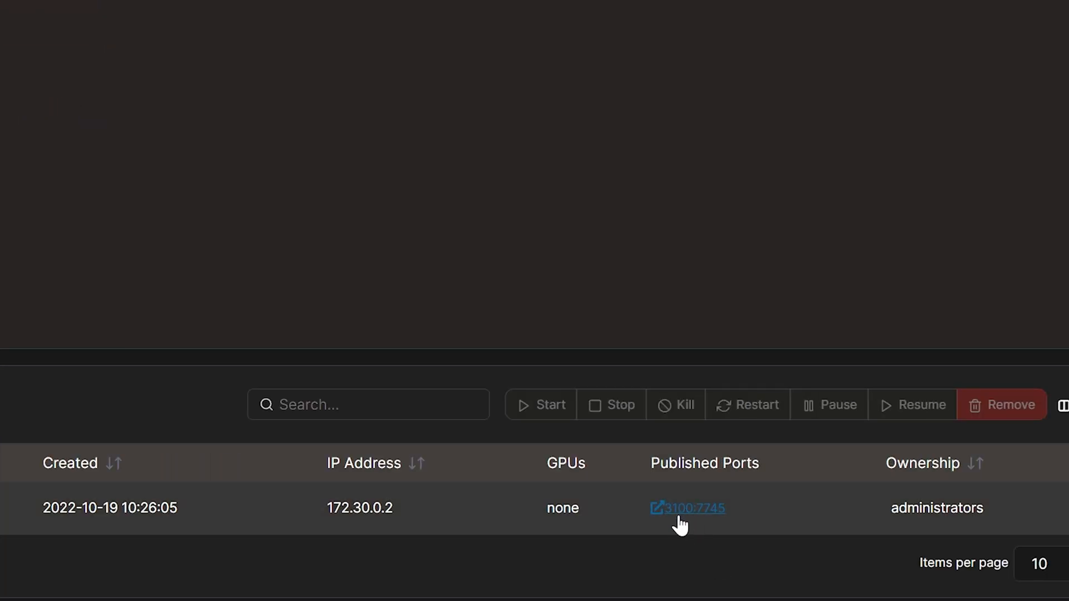
left_click(688, 508)
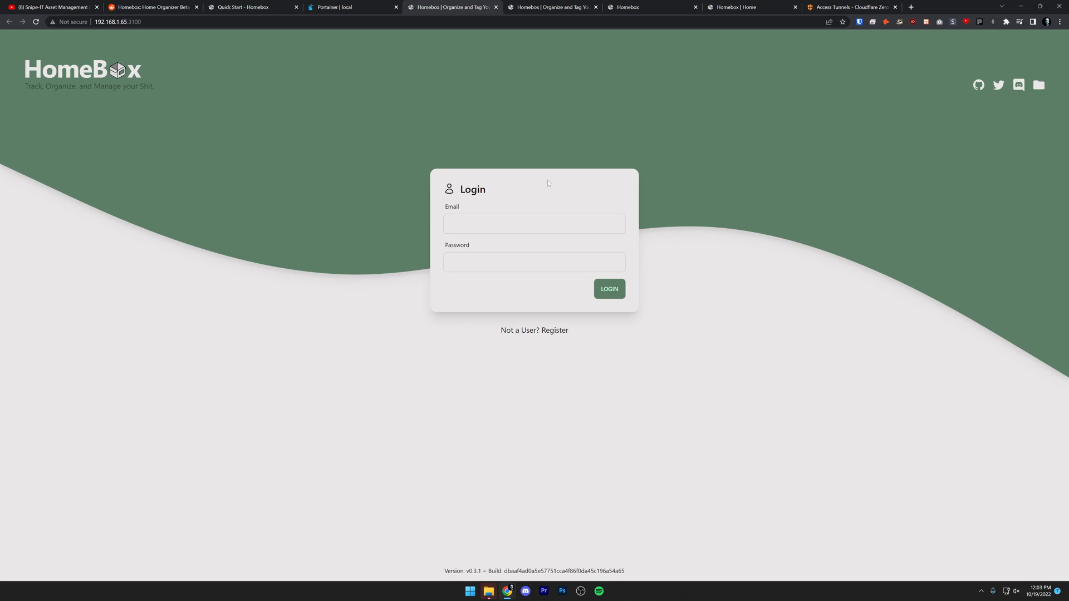